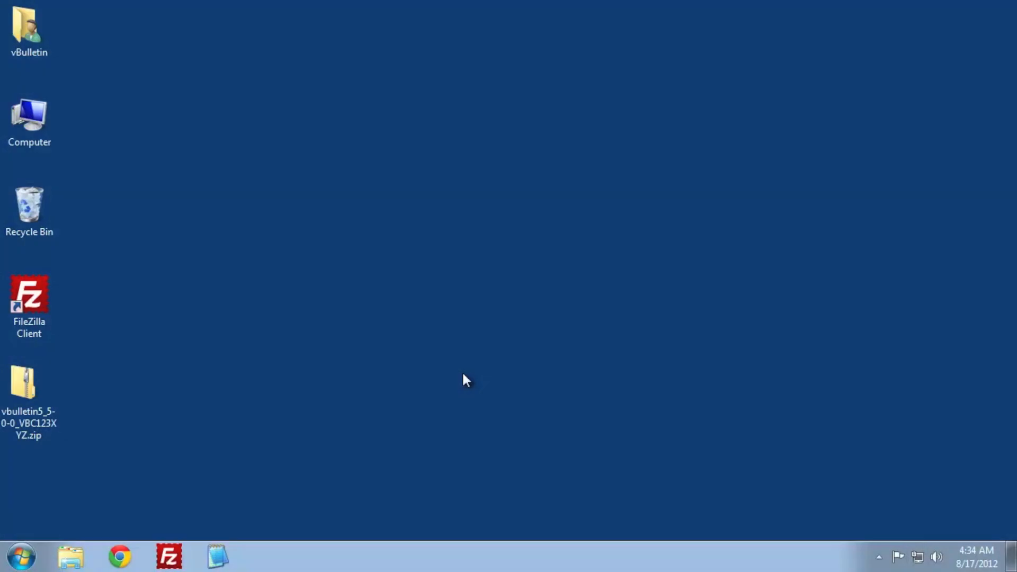
Extract the vBulletin zip on the desktop into its suggested vBulletin folder
left_click(30, 383)
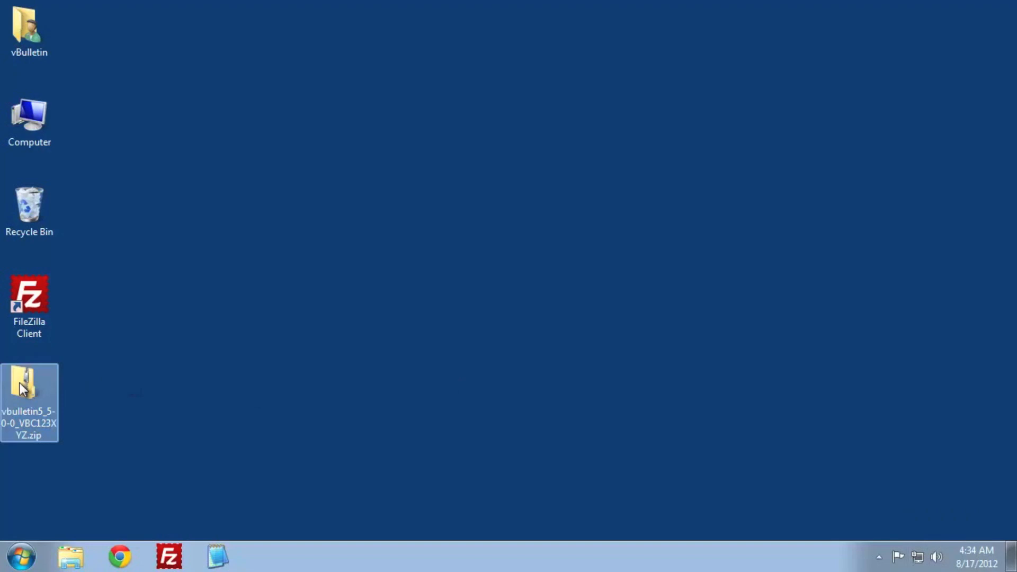
right_click(30, 389)
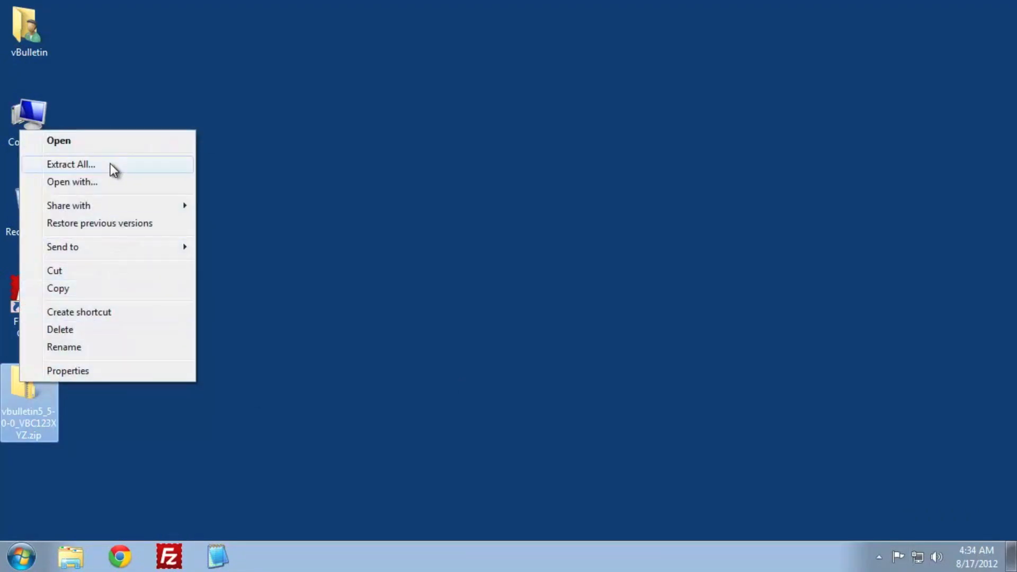
left_click(71, 164)
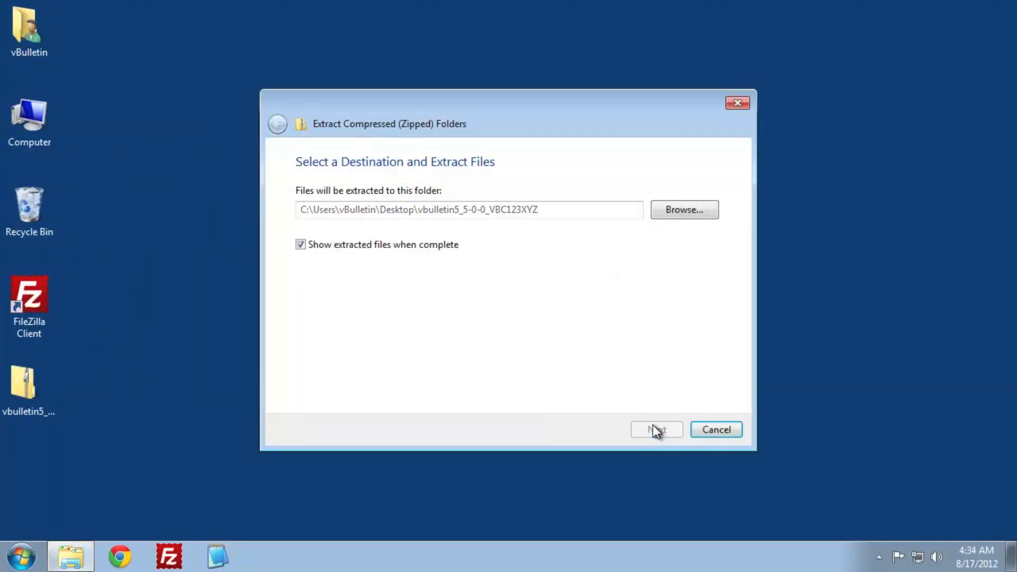
left_click(655, 429)
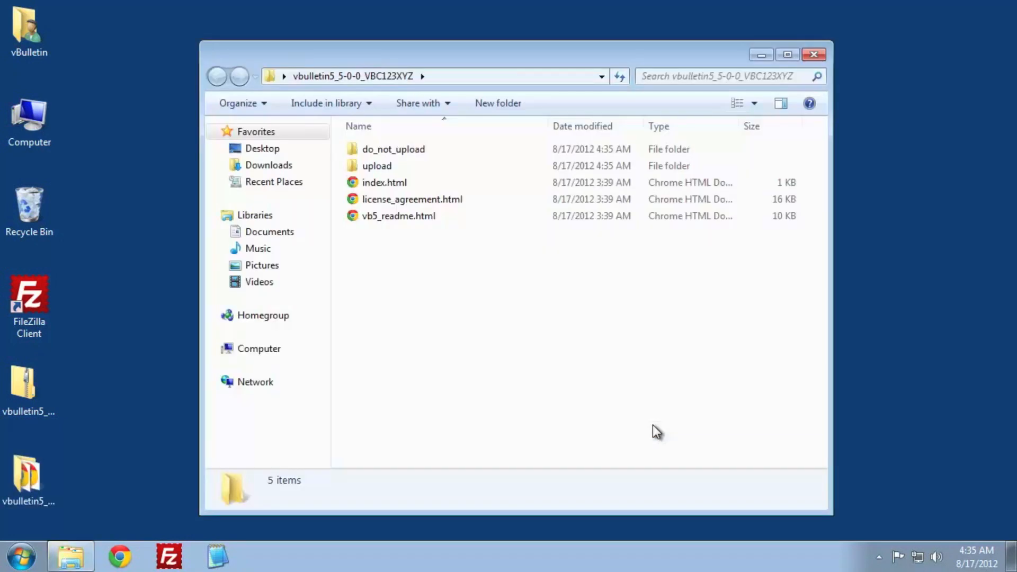
mouse_move(376, 165)
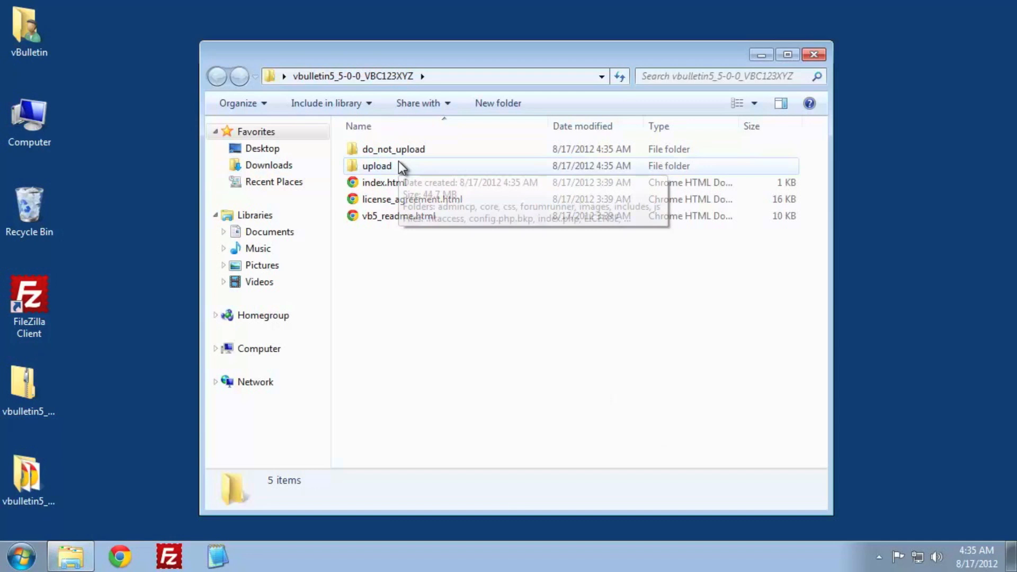
In the upload folder, rename config.php.bkp to config.php, accepting the extension warning
double_click(376, 165)
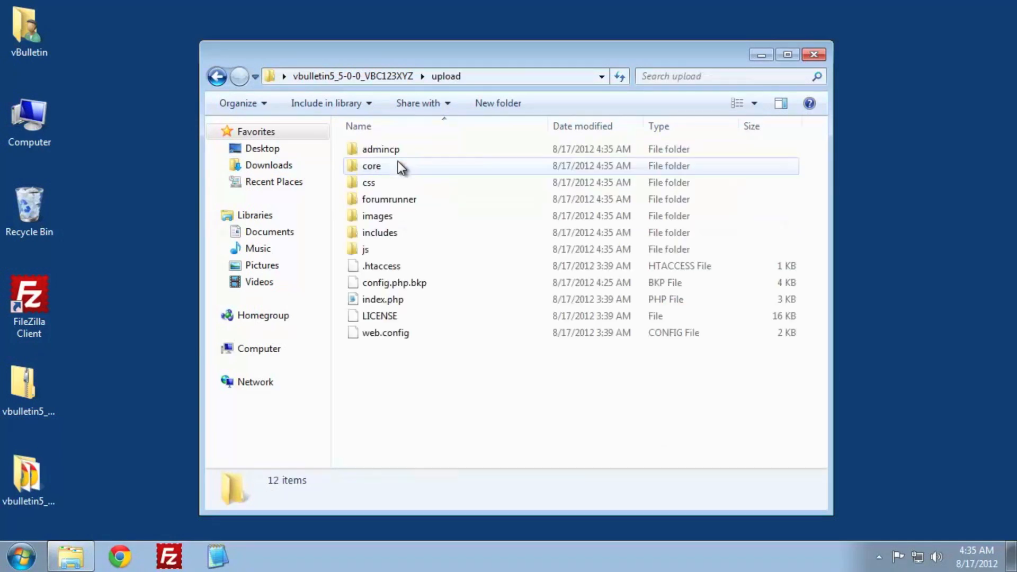
right_click(394, 282)
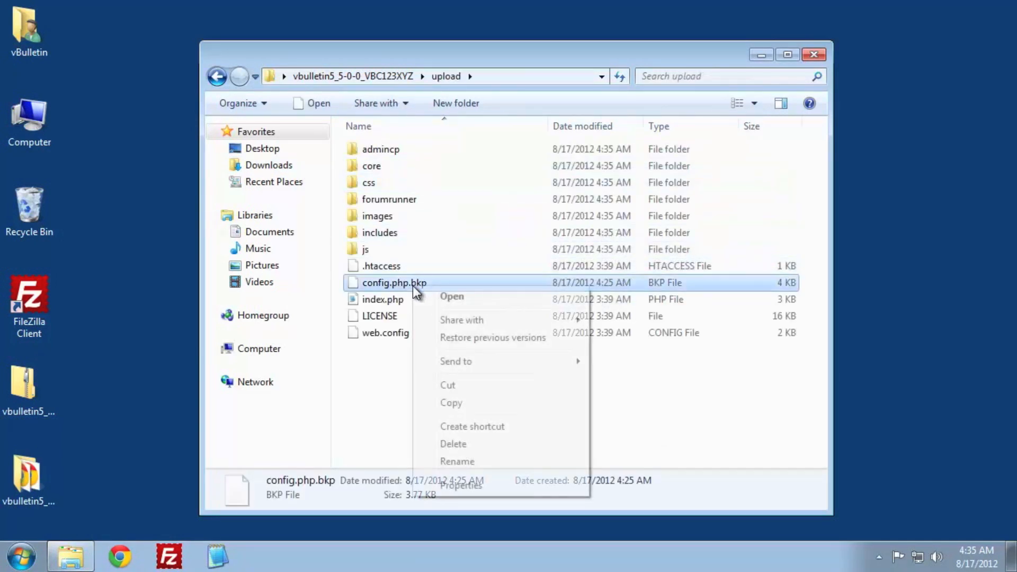
left_click(456, 461)
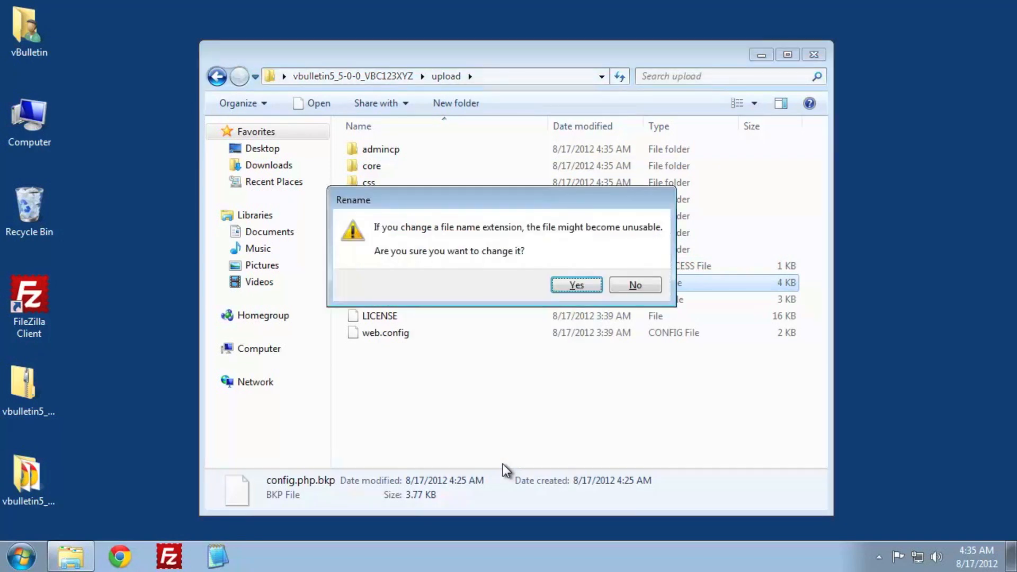
left_click(575, 285)
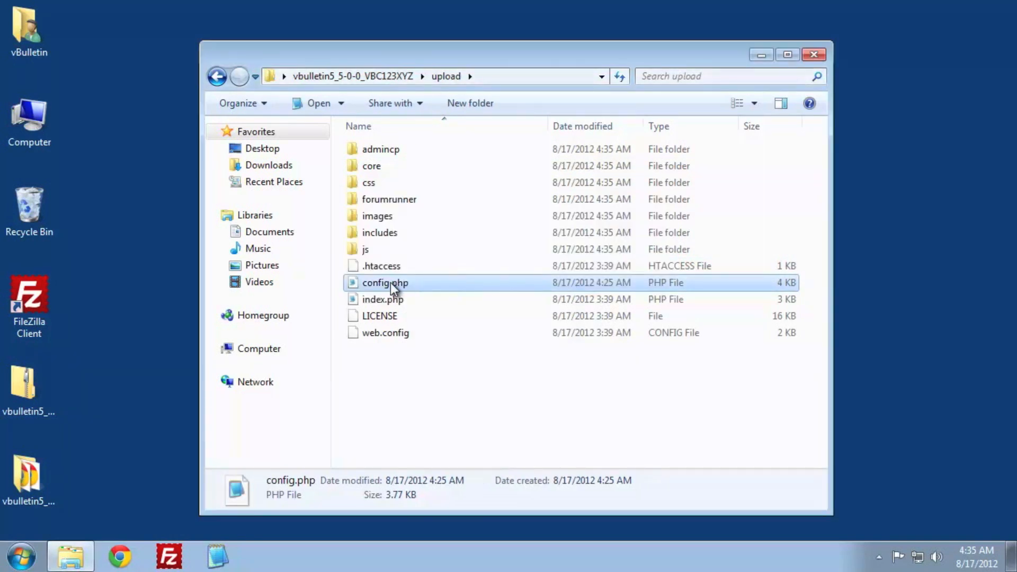
In config.php, replace the example.com/forum base URL with mywebsite.com
double_click(383, 282)
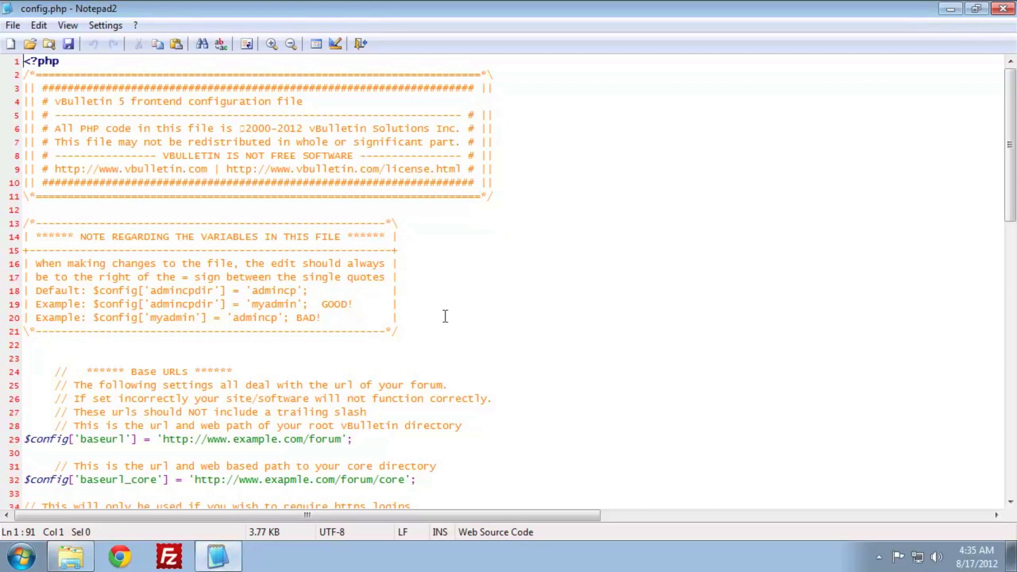
scroll("down", 3)
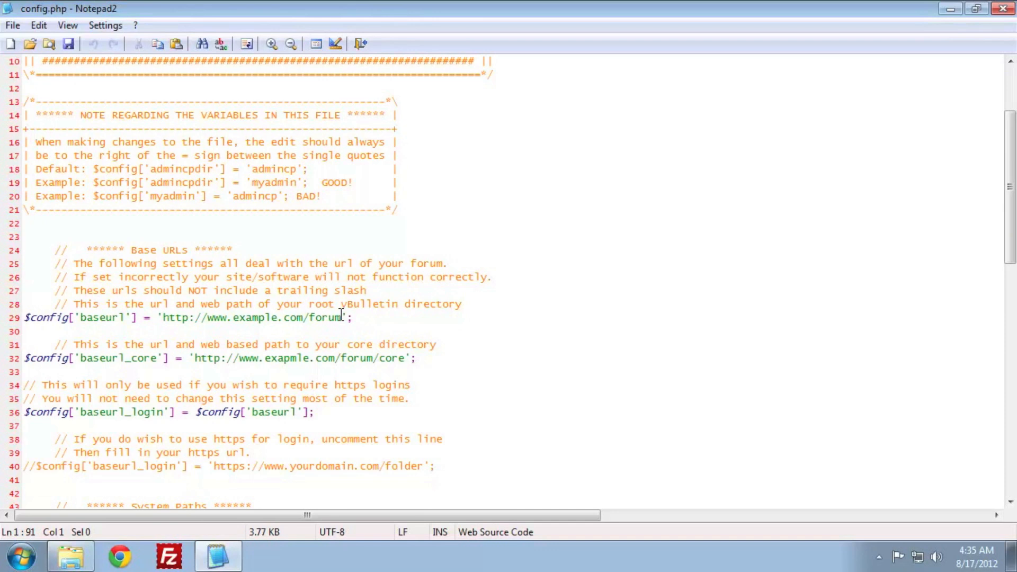
left_click_drag(264, 317, 342, 316)
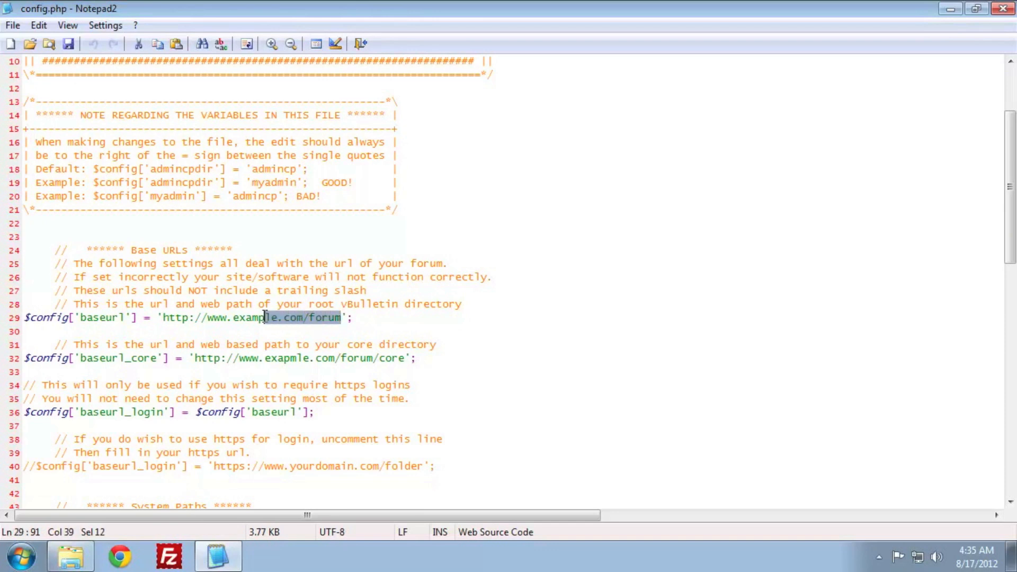
type("myw")
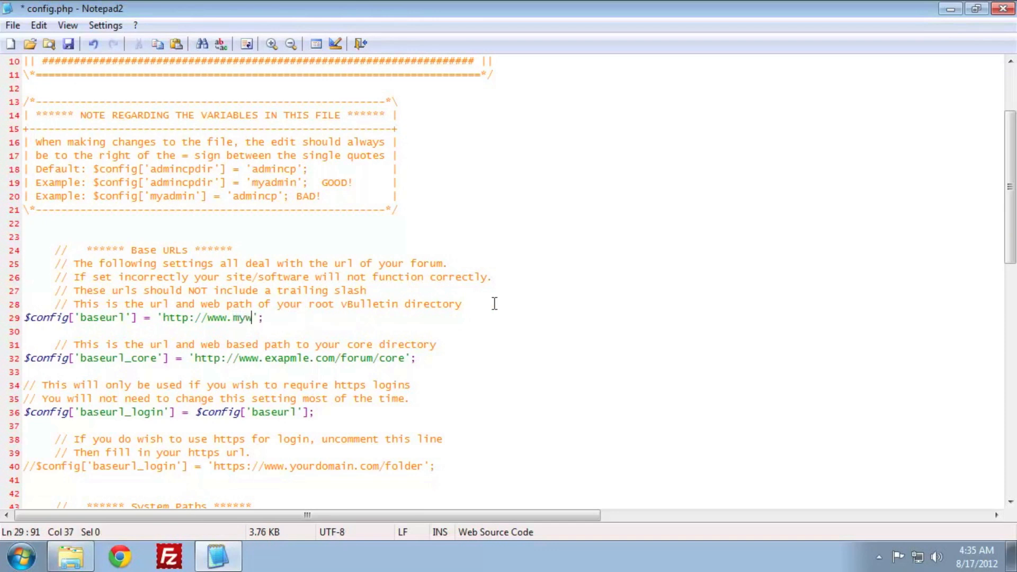
type("ebsite.com")
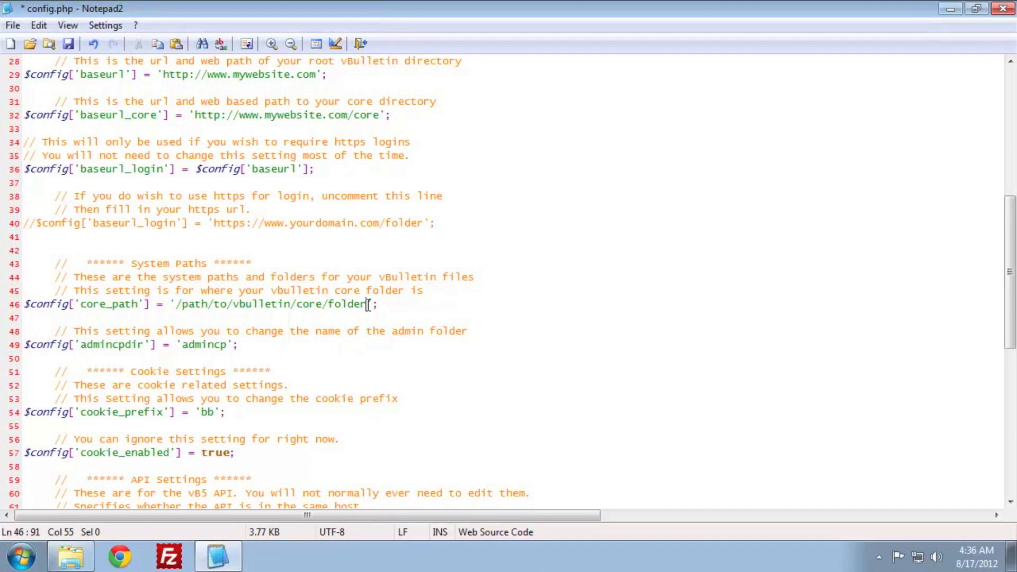
Set the core path to /home/vbulletin/public_html/core
left_click_drag(366, 304, 180, 304)
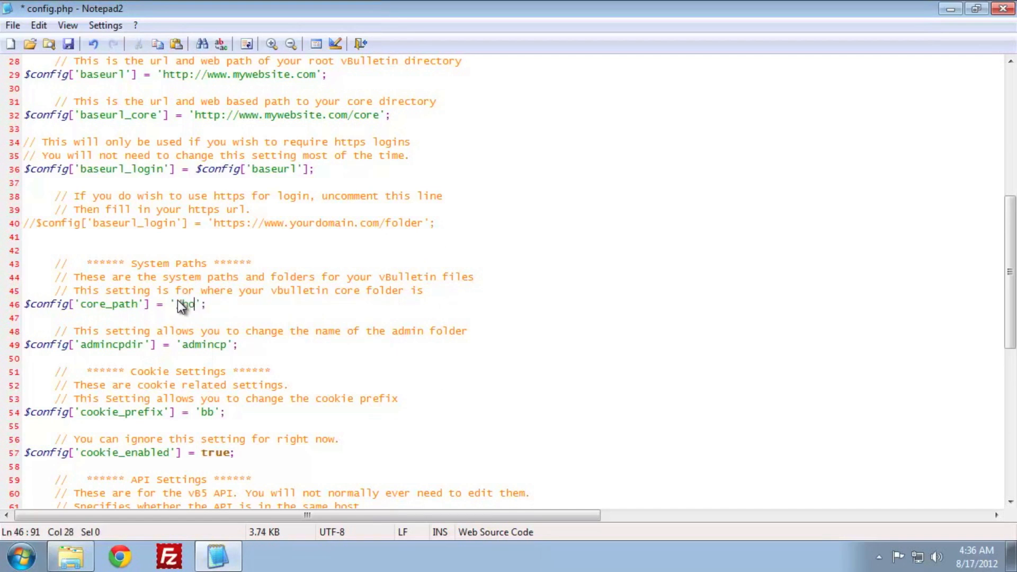
type("home/vb")
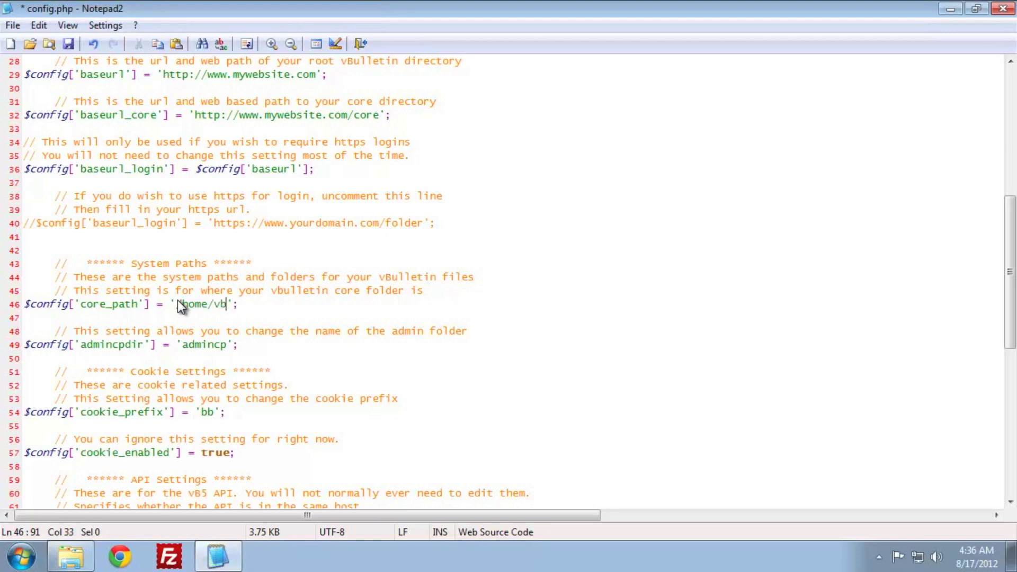
type("ulletin/")
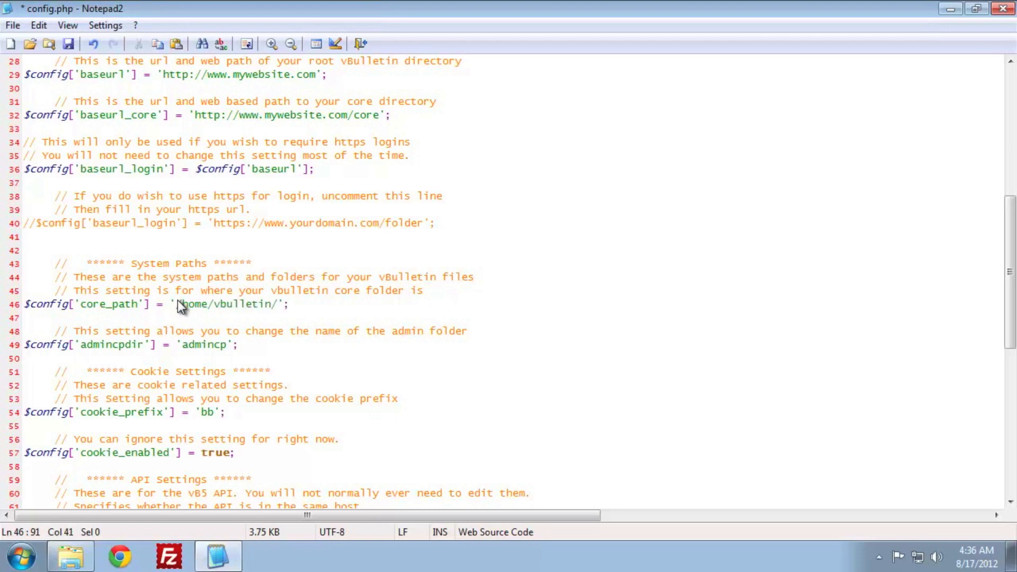
type("public_html")
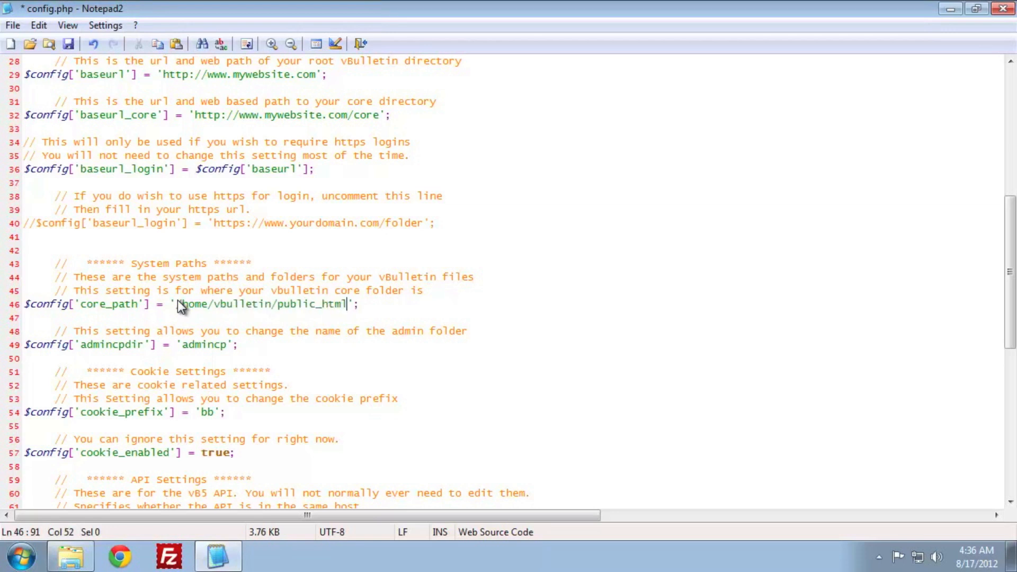
type("/core")
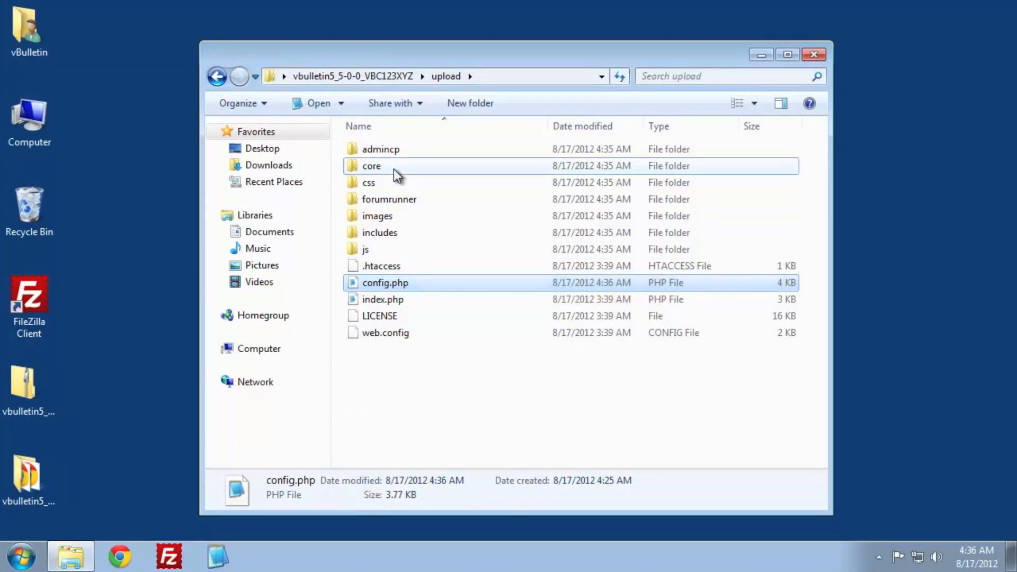
In core/includes, rename config.php.new to config.php, accepting the extension warning
double_click(371, 165)
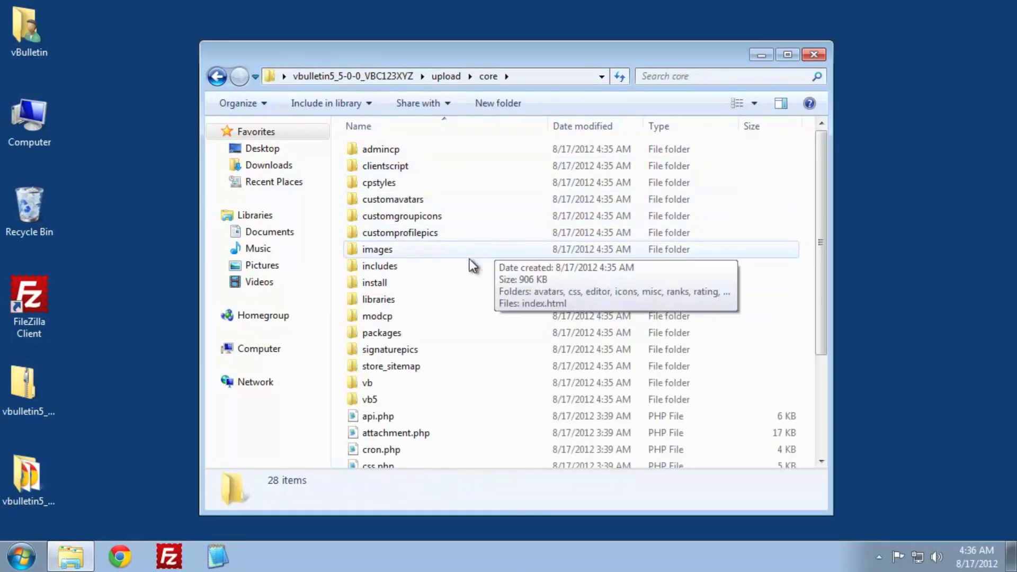
left_click(379, 266)
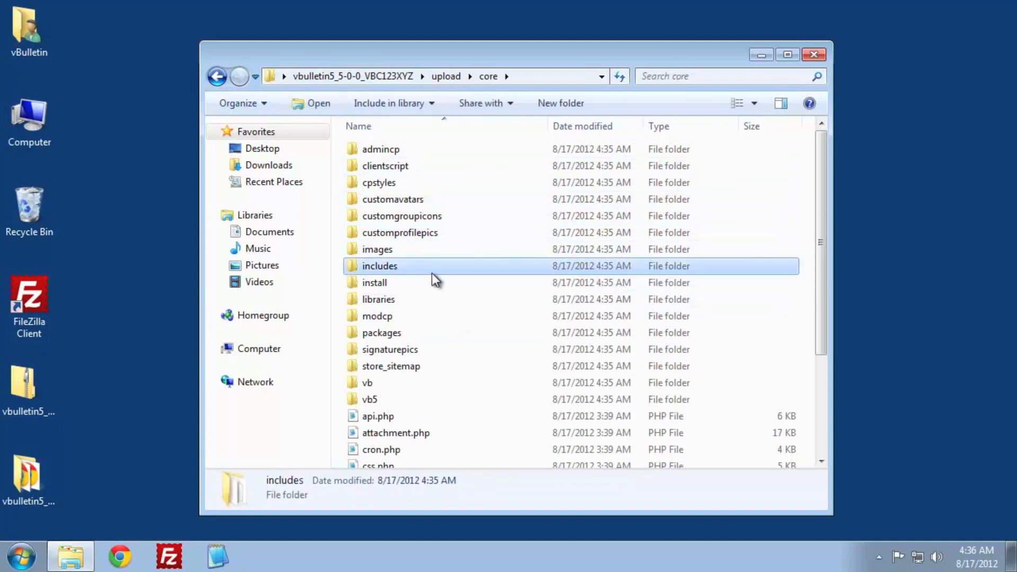
double_click(379, 266)
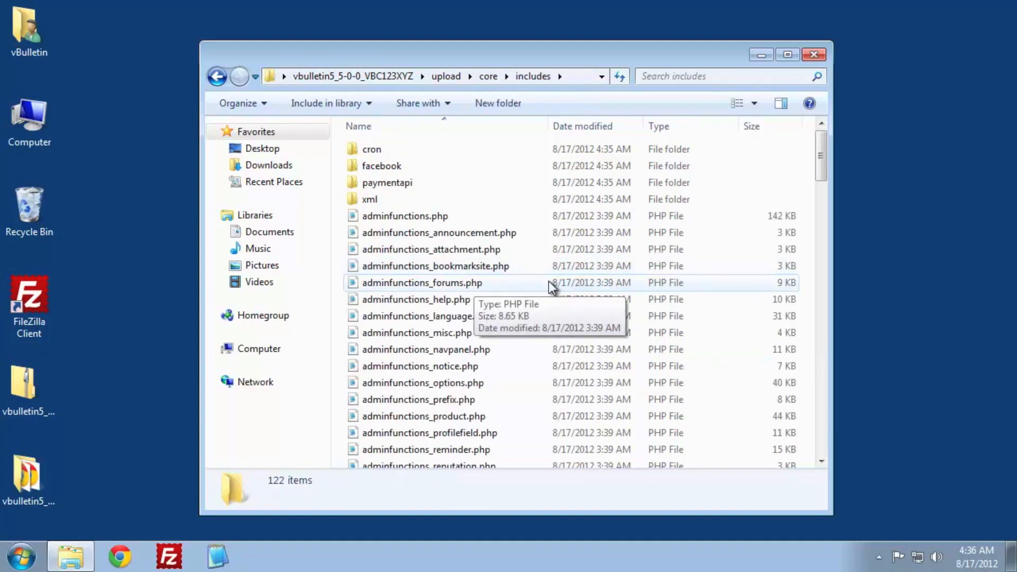
scroll("down", 3)
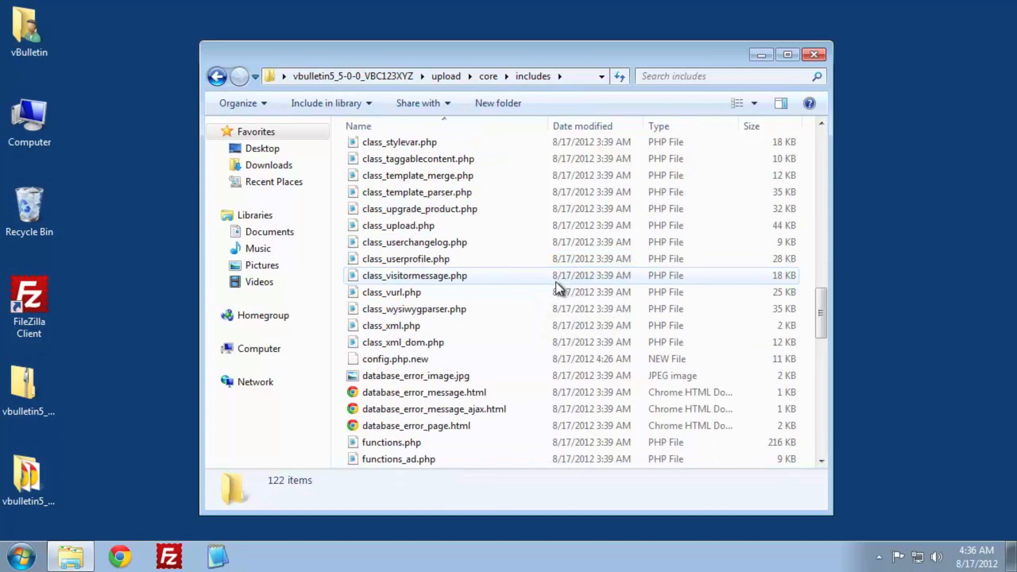
right_click(435, 266)
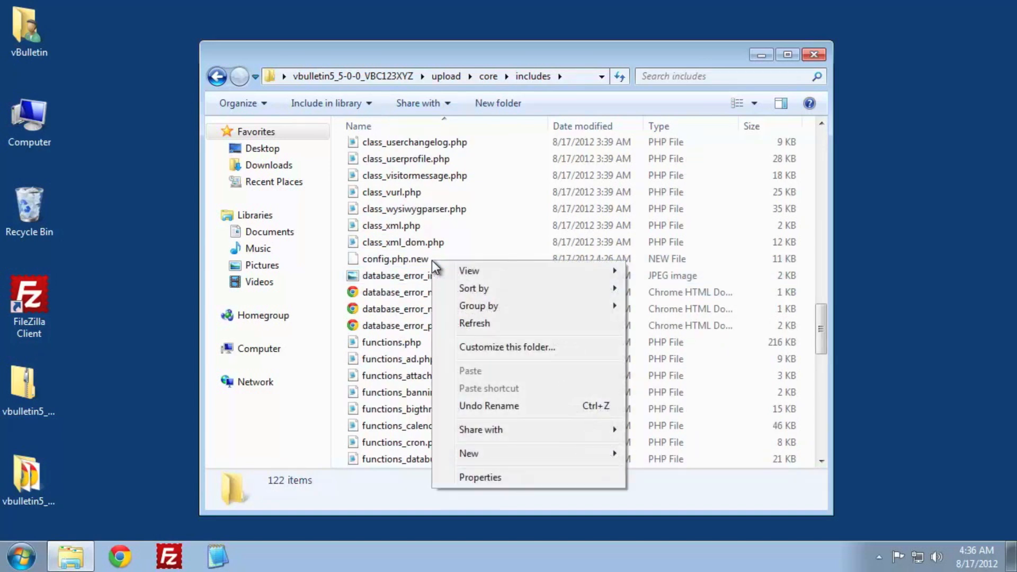
left_click(488, 406)
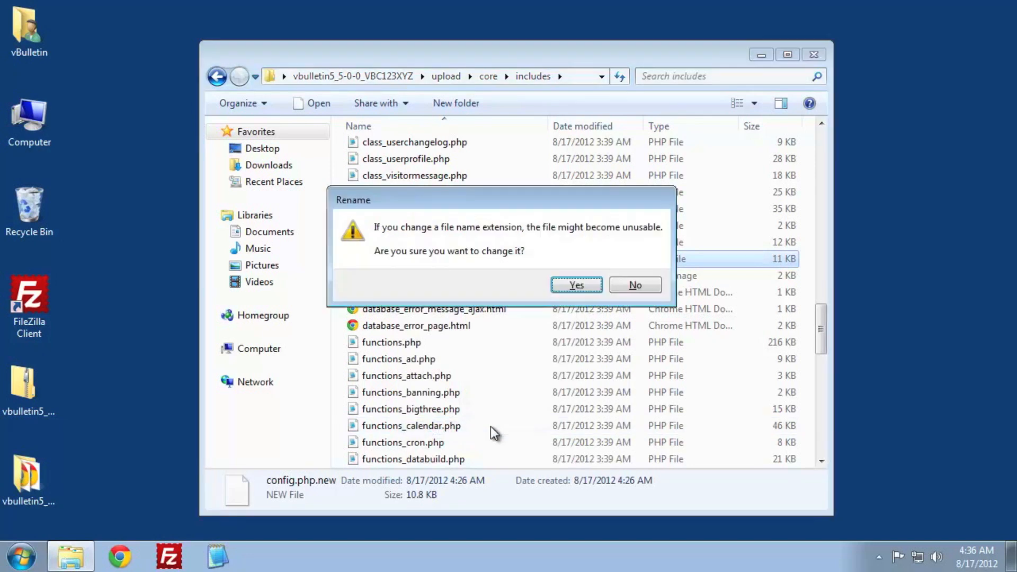
left_click(575, 285)
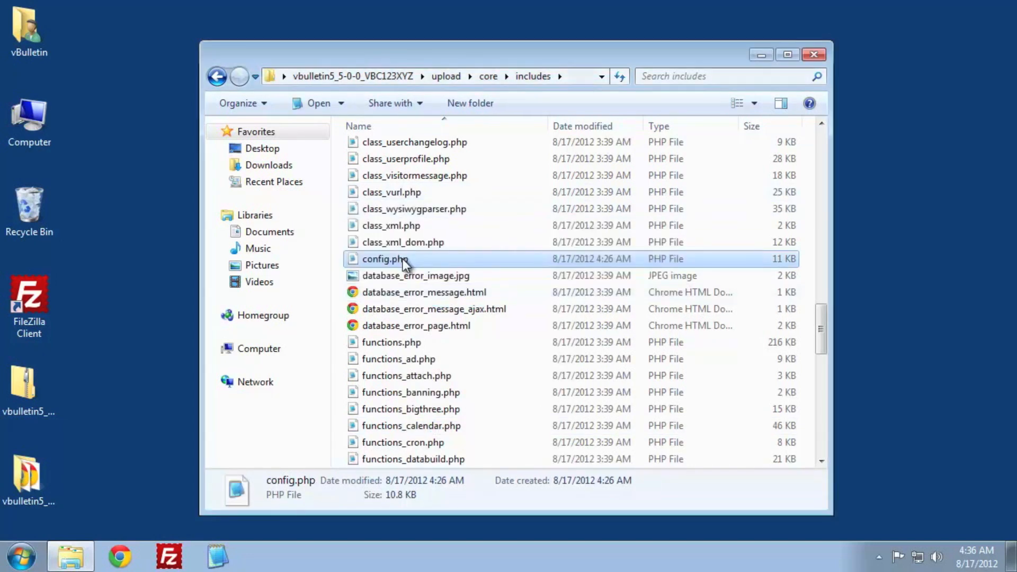
double_click(385, 258)
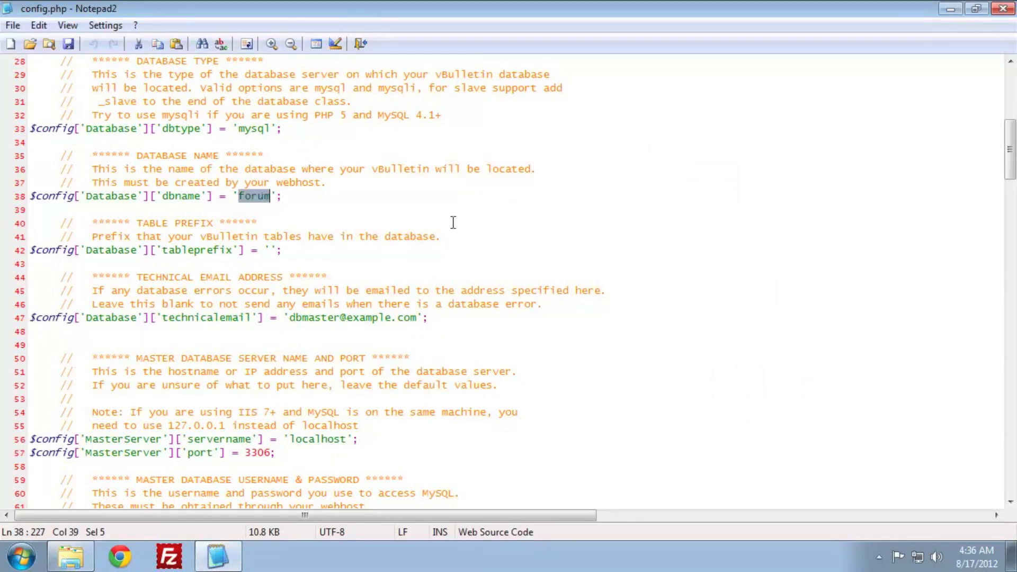
type("vbulletin")
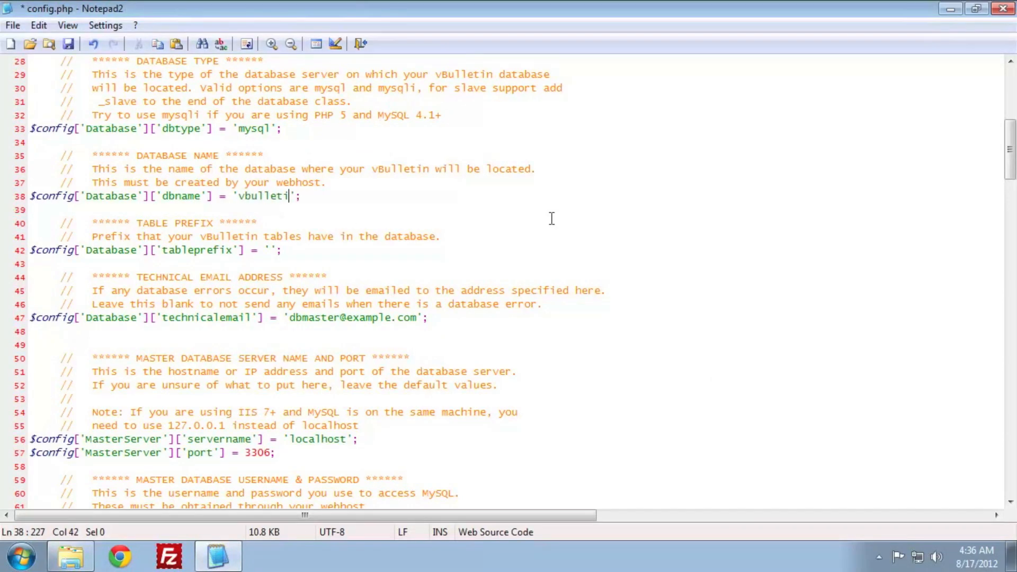
type("_vb5")
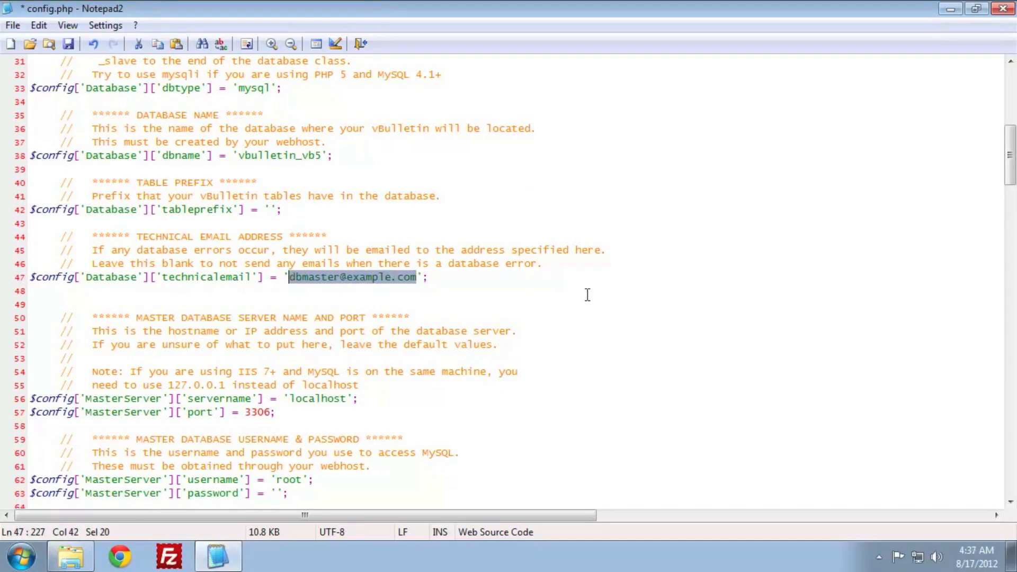
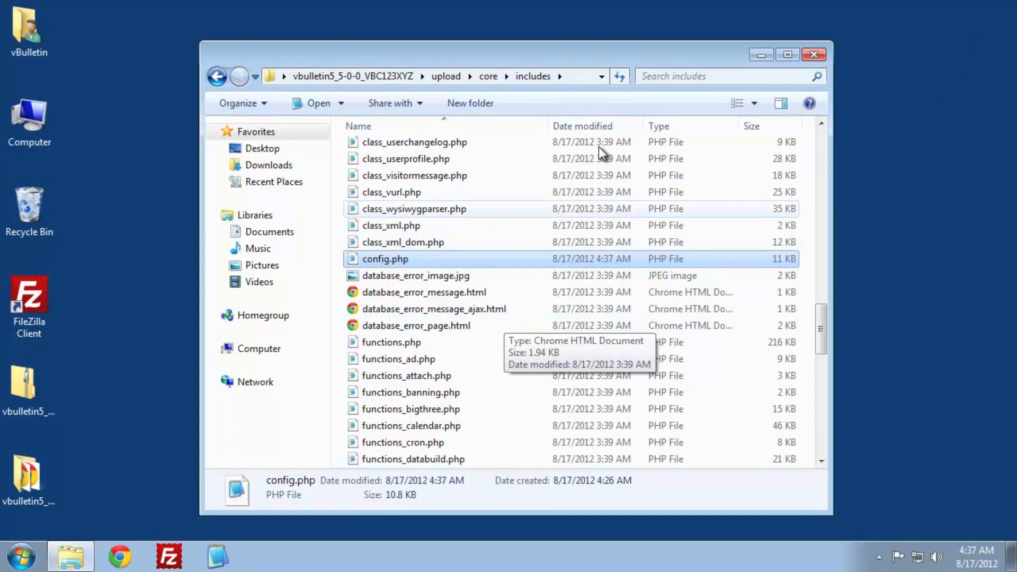
Set the MySQL username to vbulletin and enter the password
mouse_move(545, 252)
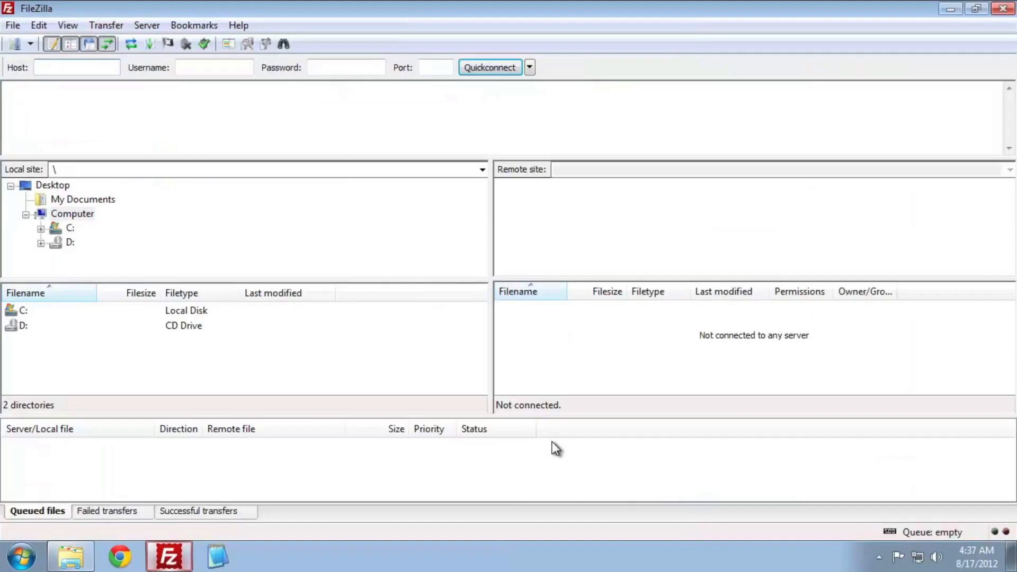
Quickconnect over SFTP to mywebsite.com as user vbulletin on port 22
left_click(77, 67)
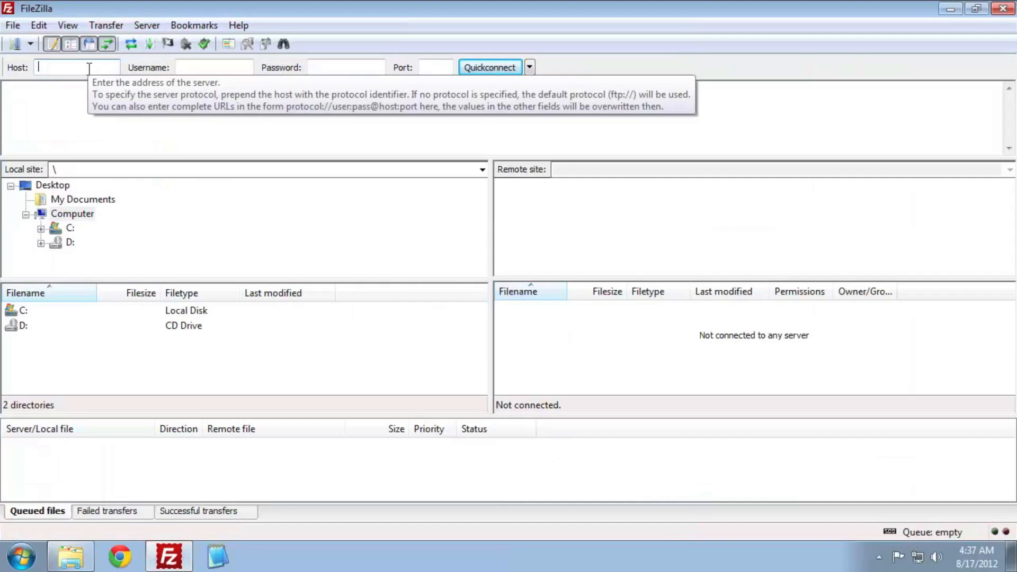
type("m")
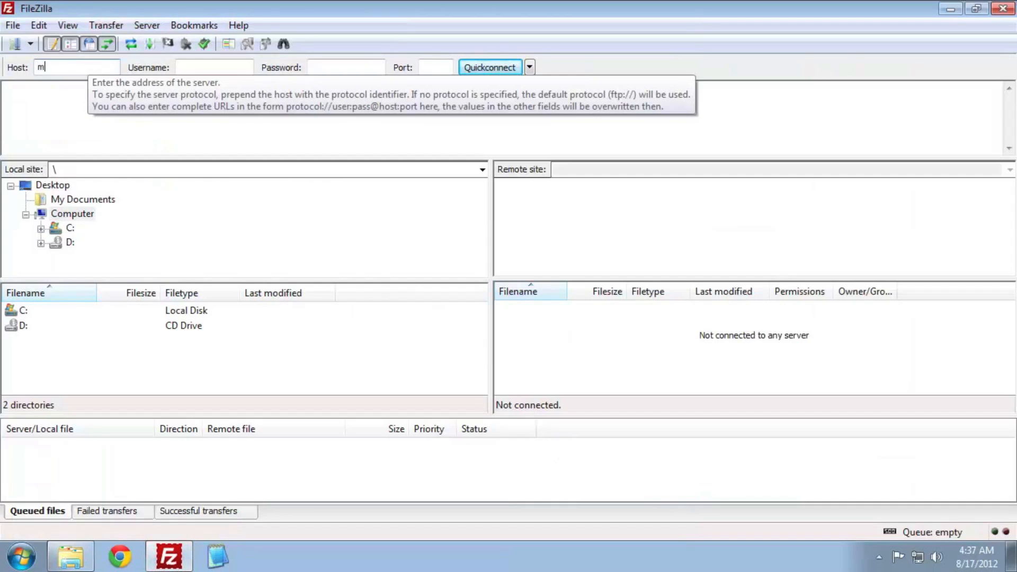
type("ywebsite.com")
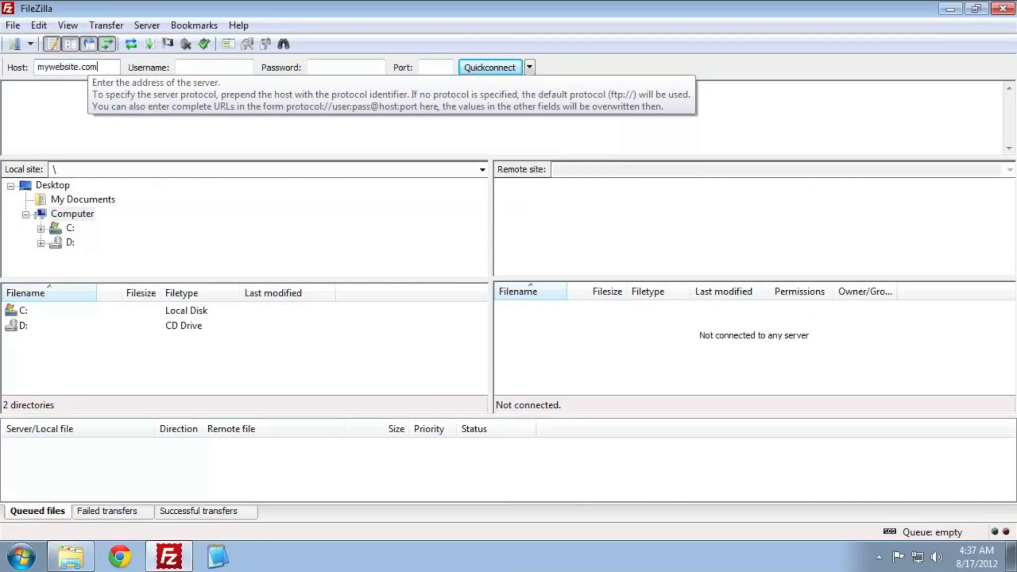
type("vbulletin")
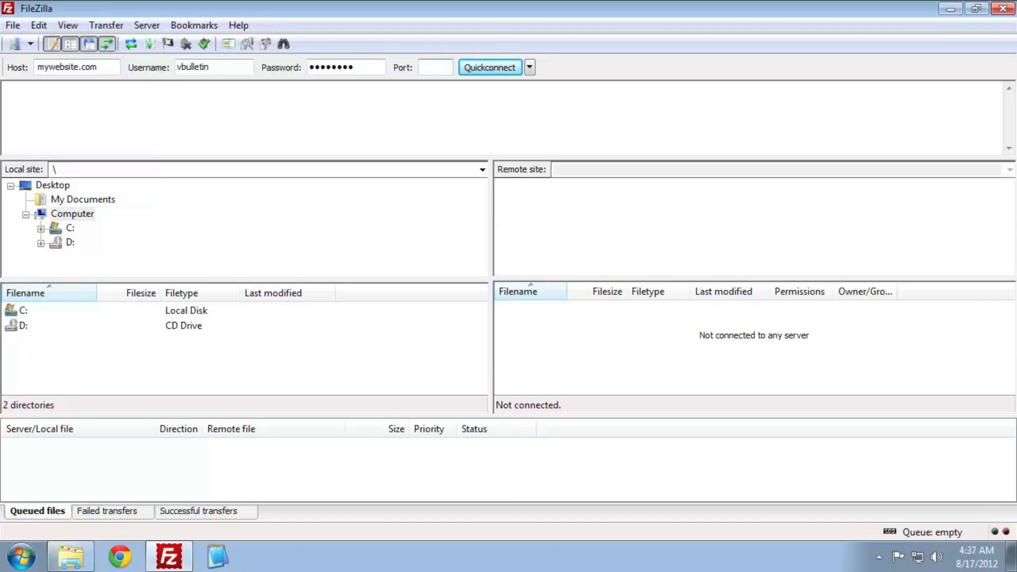
type("22")
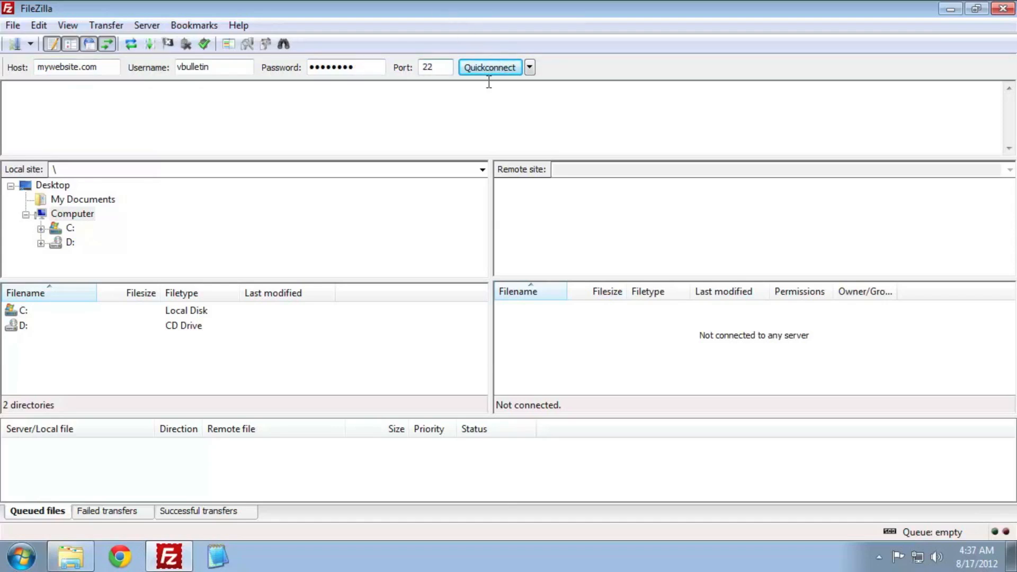
left_click(489, 66)
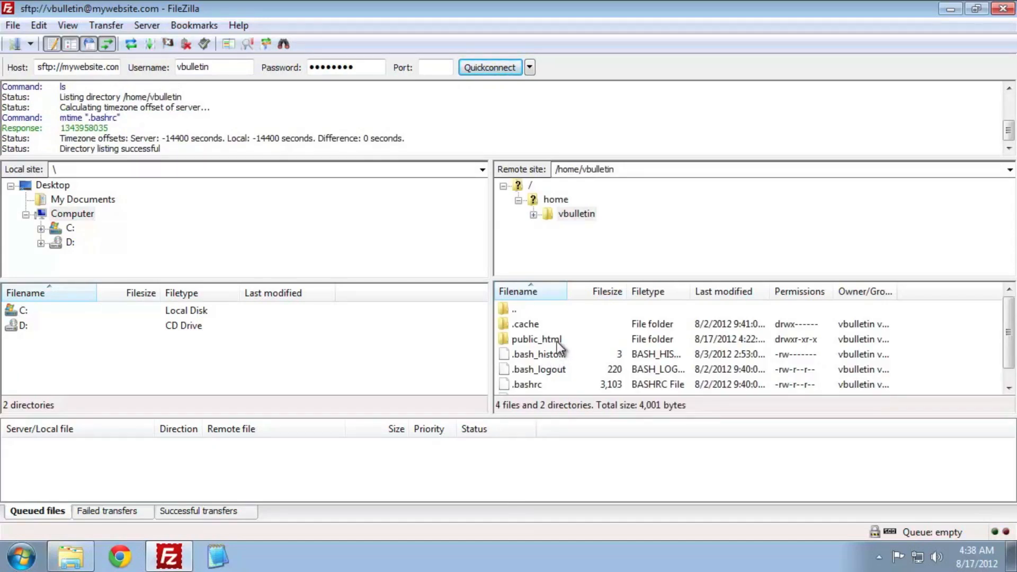
Upload all files from the local upload folder into the remote public_html folder
double_click(536, 340)
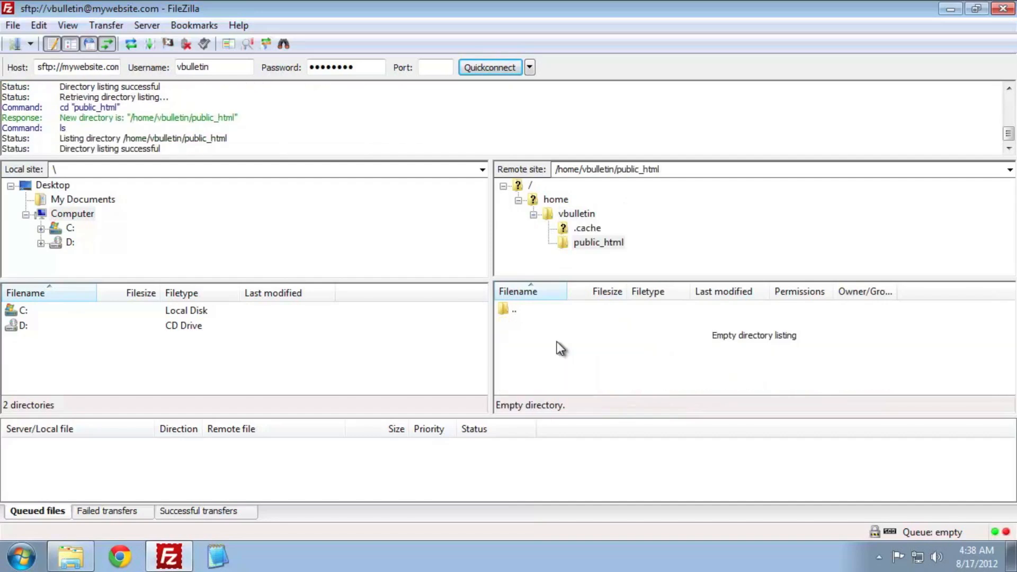
mouse_move(570, 365)
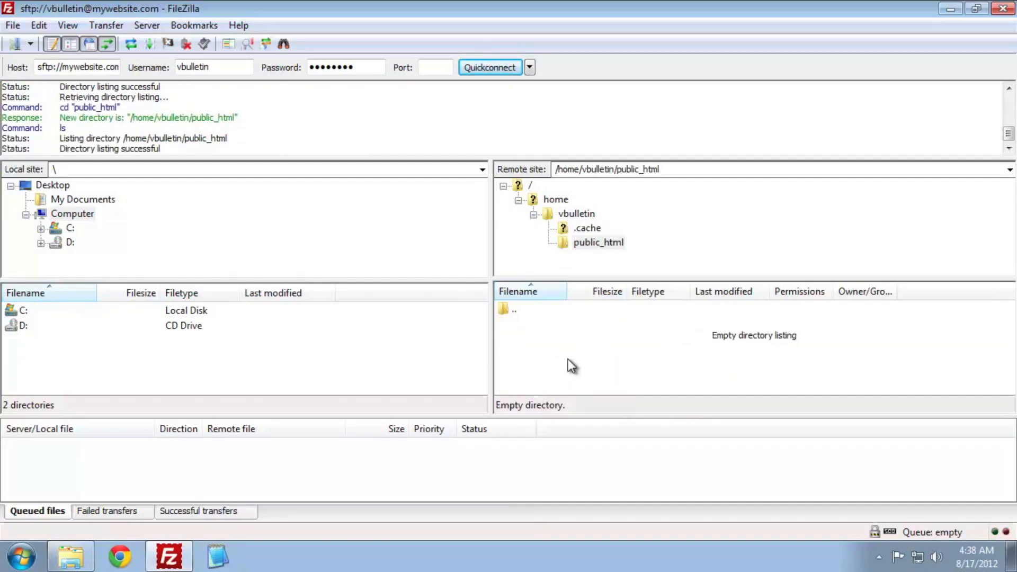
mouse_move(489, 40)
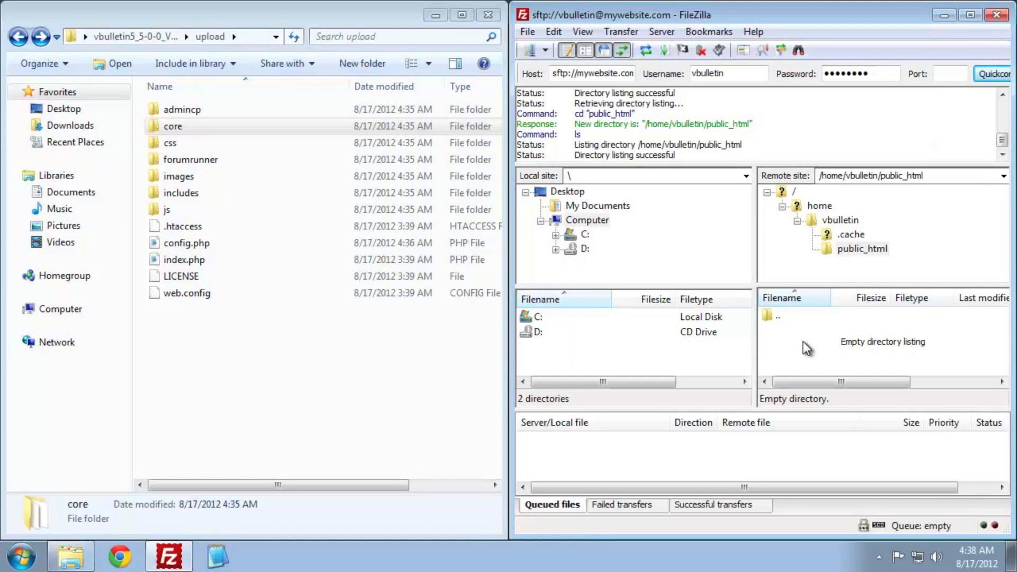
mouse_move(297, 355)
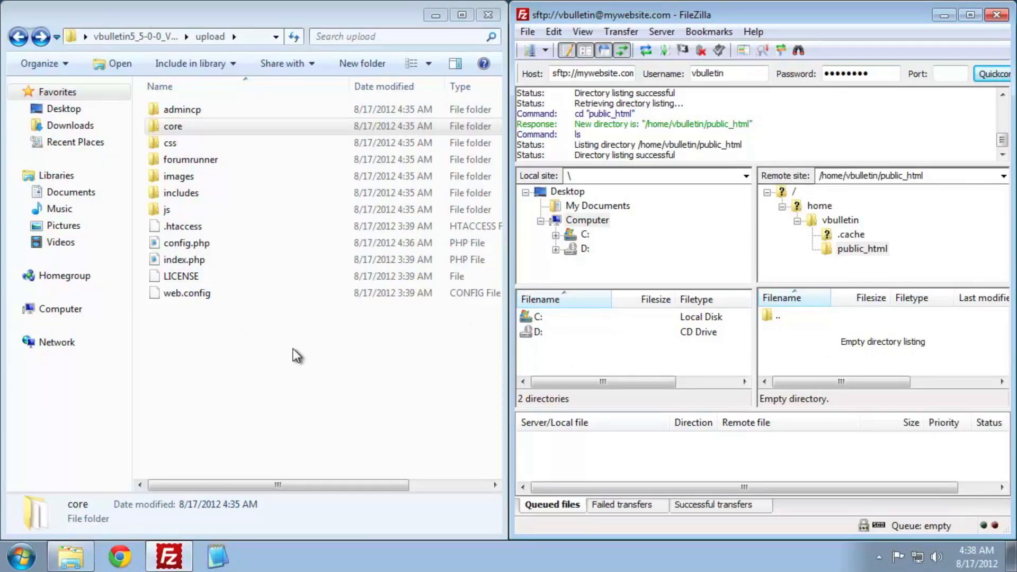
key("ctrl+a")
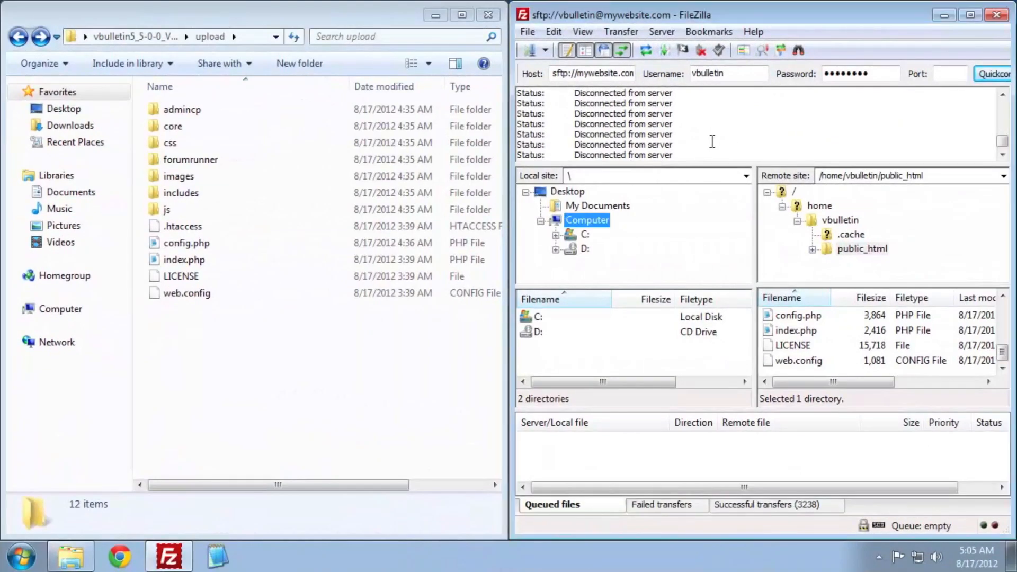
mouse_move(120, 557)
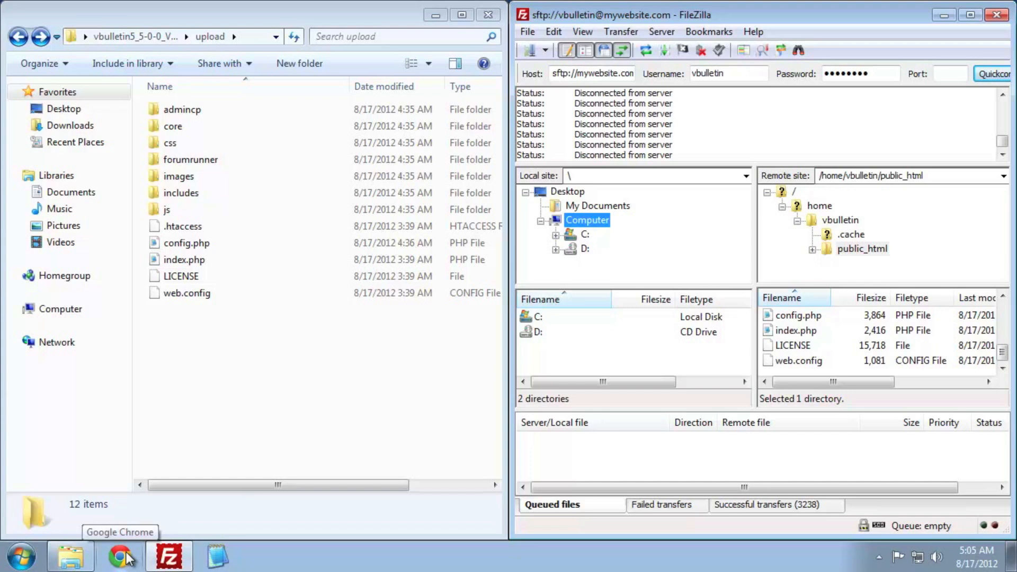
Browse to the installer at mywebsite.com/core/install/install.php
left_click(119, 556)
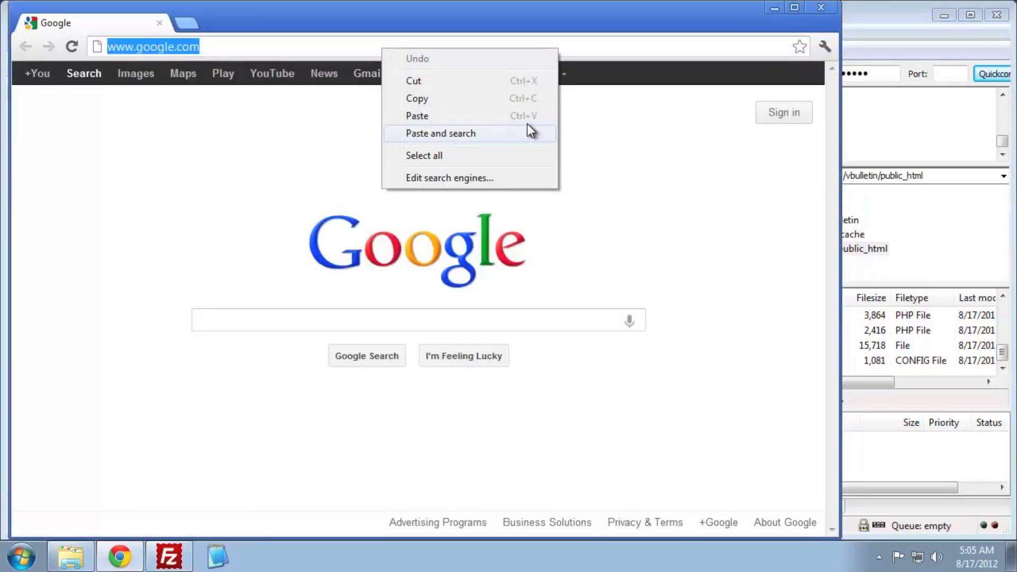
left_click(441, 133)
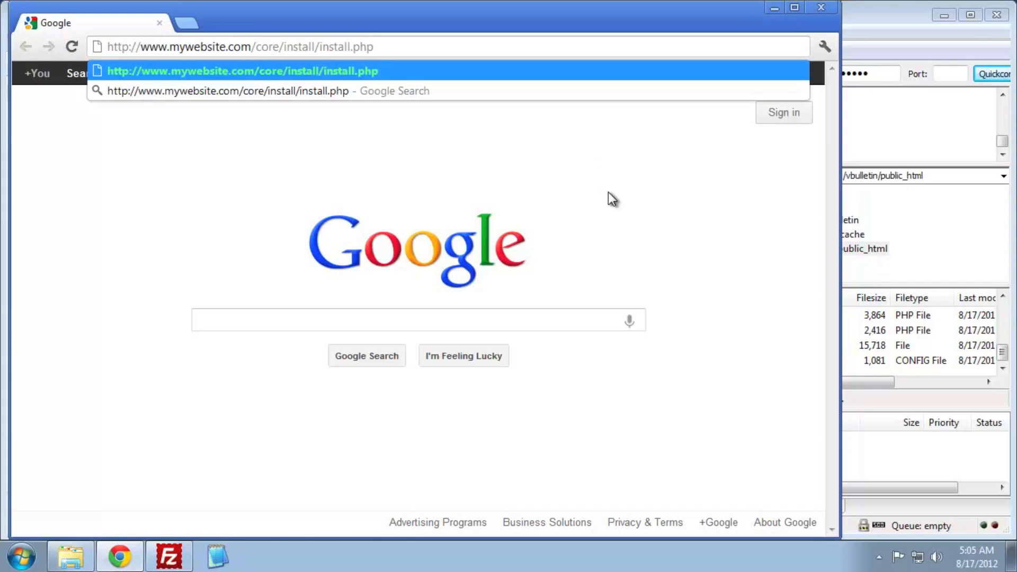
mouse_move(603, 200)
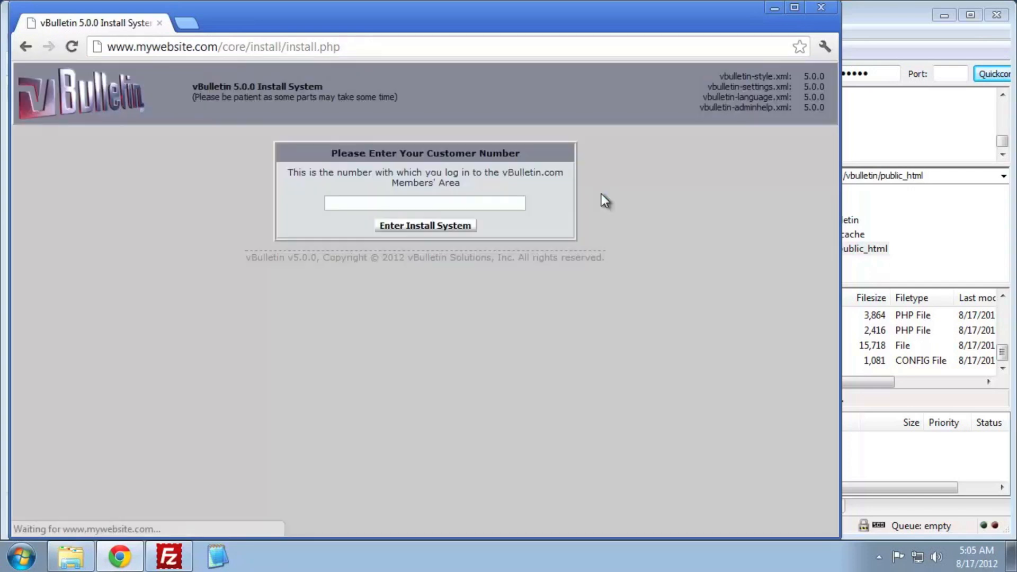
Enter customer number v1a2b3c4d56 and enter the Install System
left_click(425, 203)
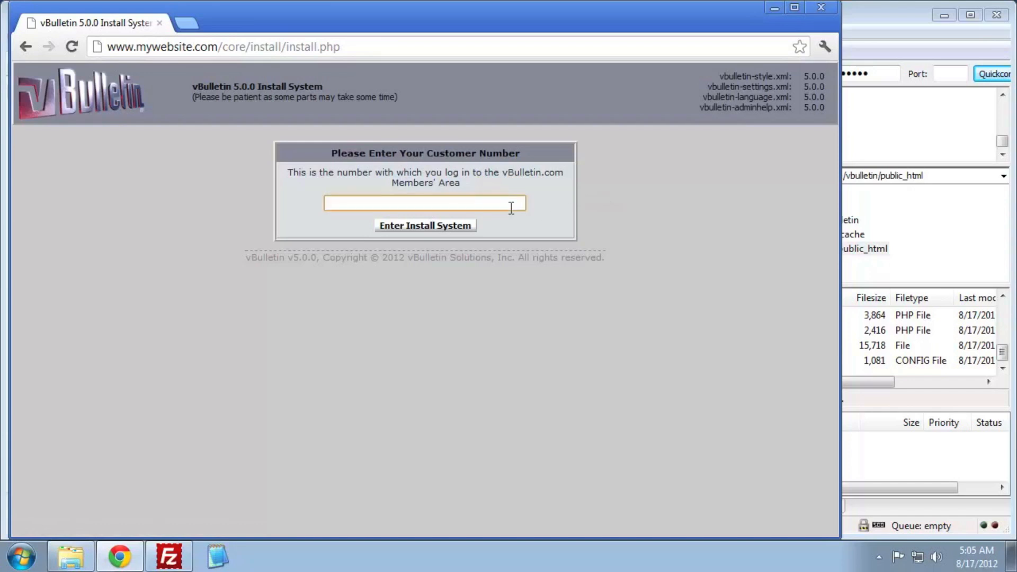
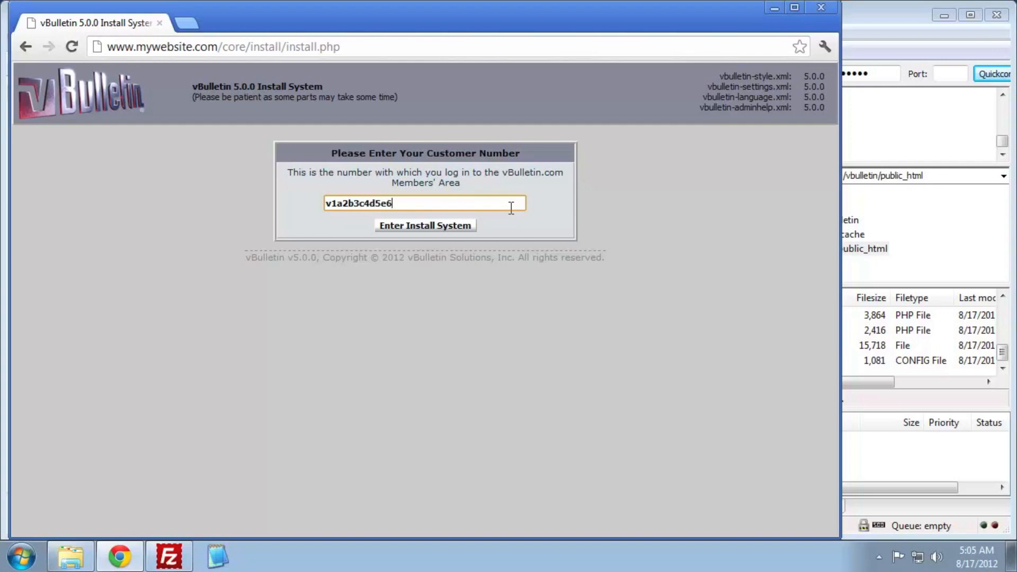
left_click(425, 225)
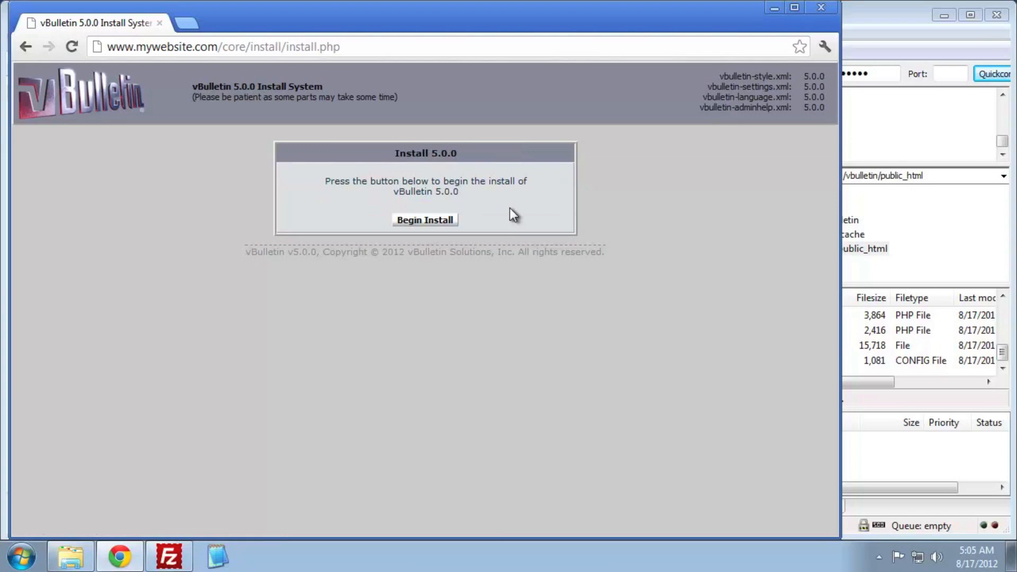
Begin the vBulletin 5.0.0 install and show the detailed progress log
left_click(423, 220)
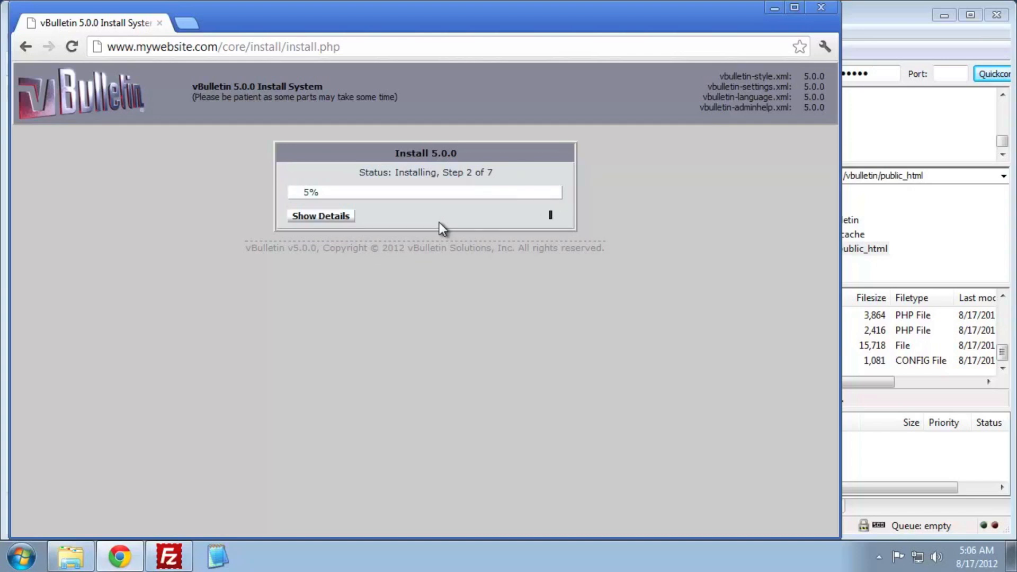
left_click(320, 216)
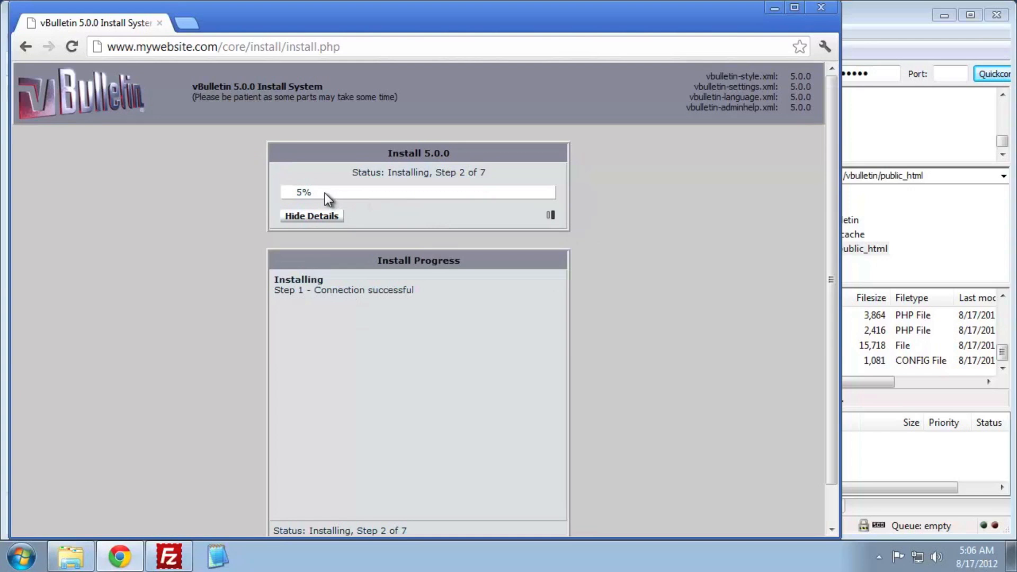
mouse_move(479, 304)
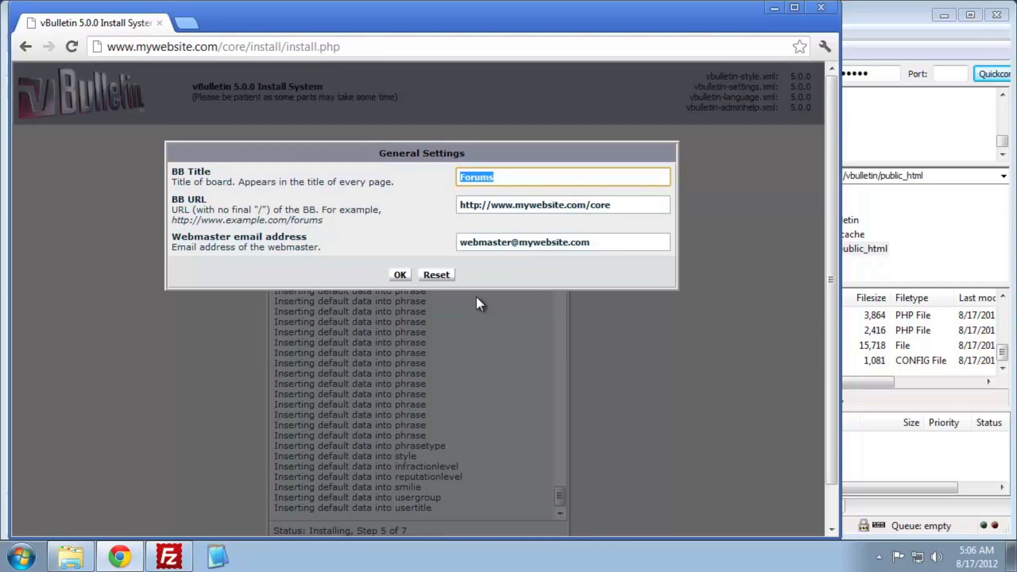
Set the BB Title to MyWebsite.com and save the general settings
left_click(563, 205)
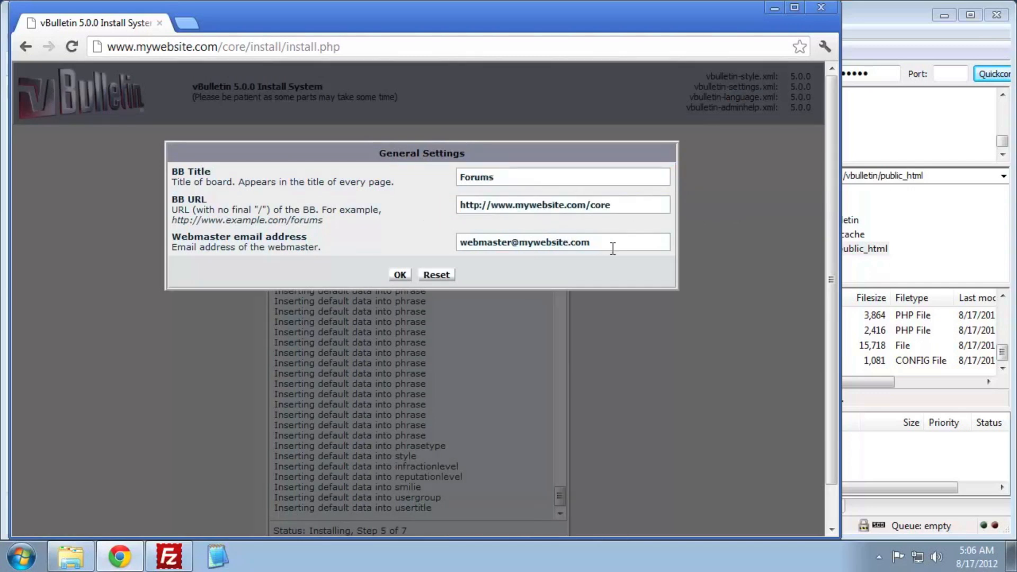
left_click(562, 177)
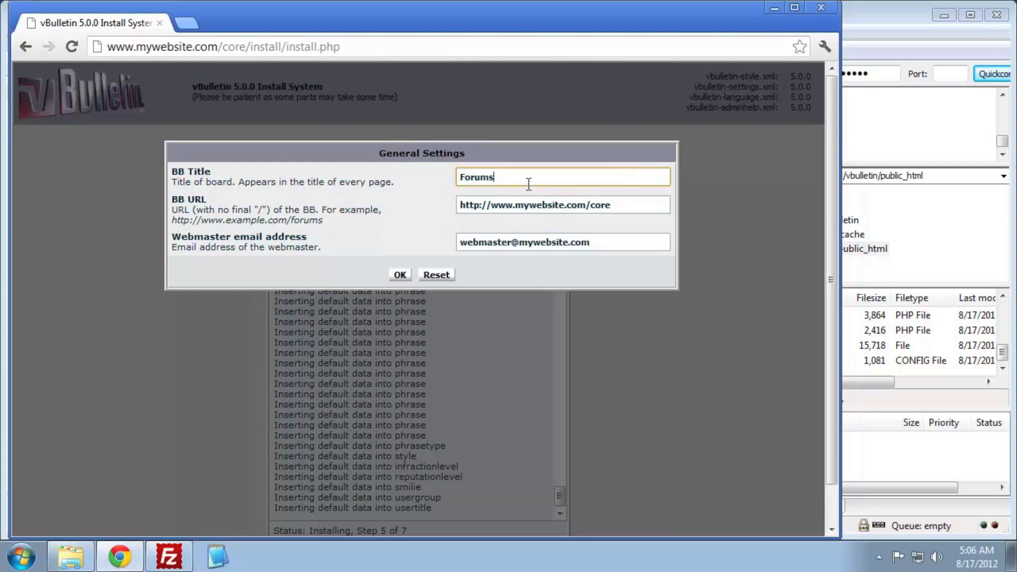
type("MyWebsite.com")
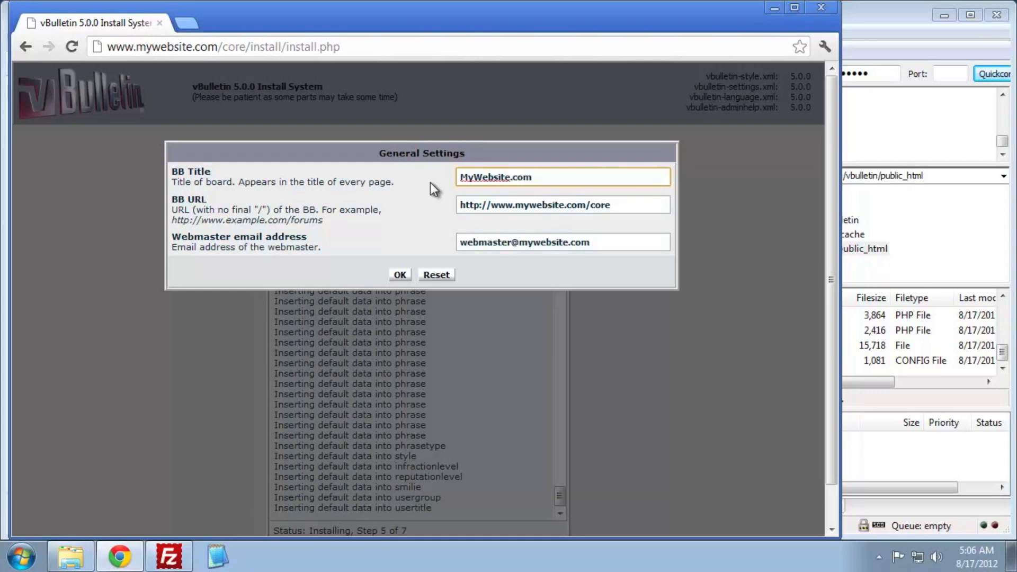
left_click(400, 273)
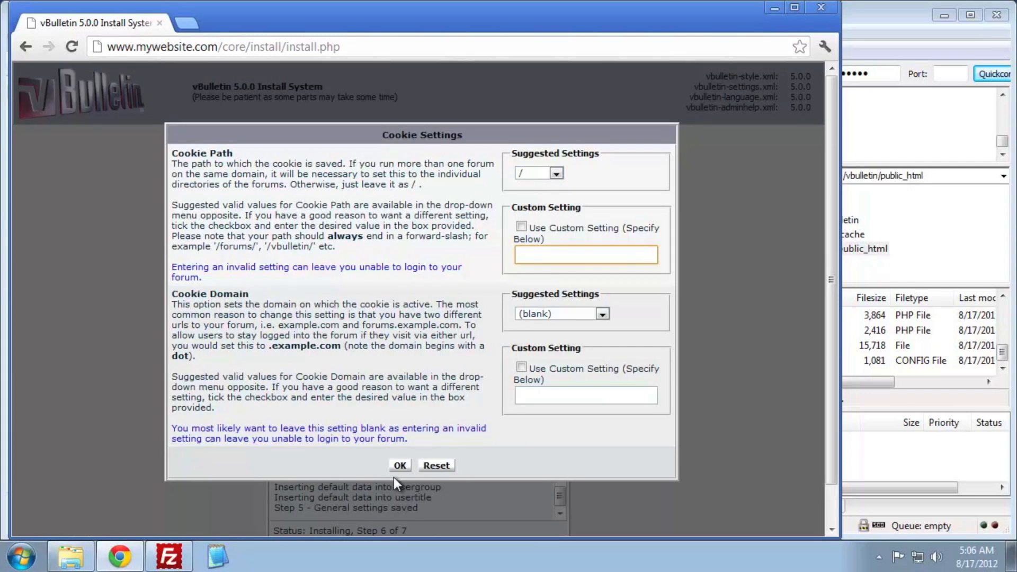
left_click(401, 465)
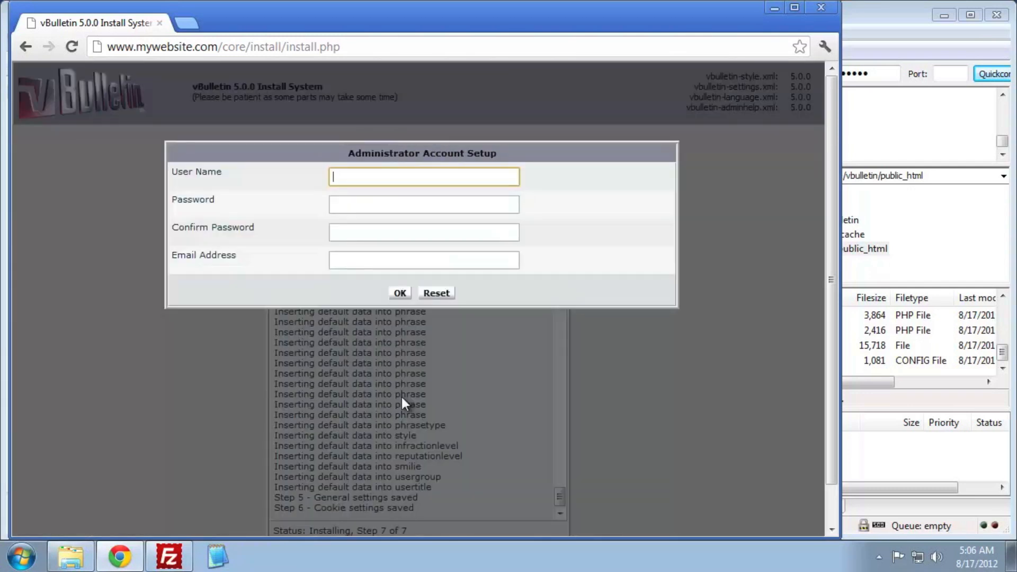
type("Administrator")
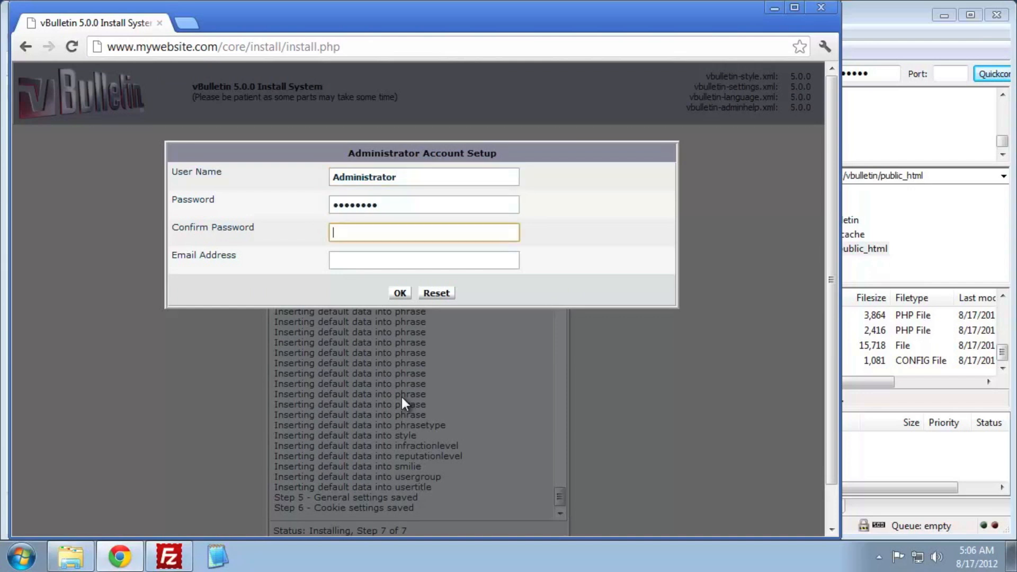
type("•••••••")
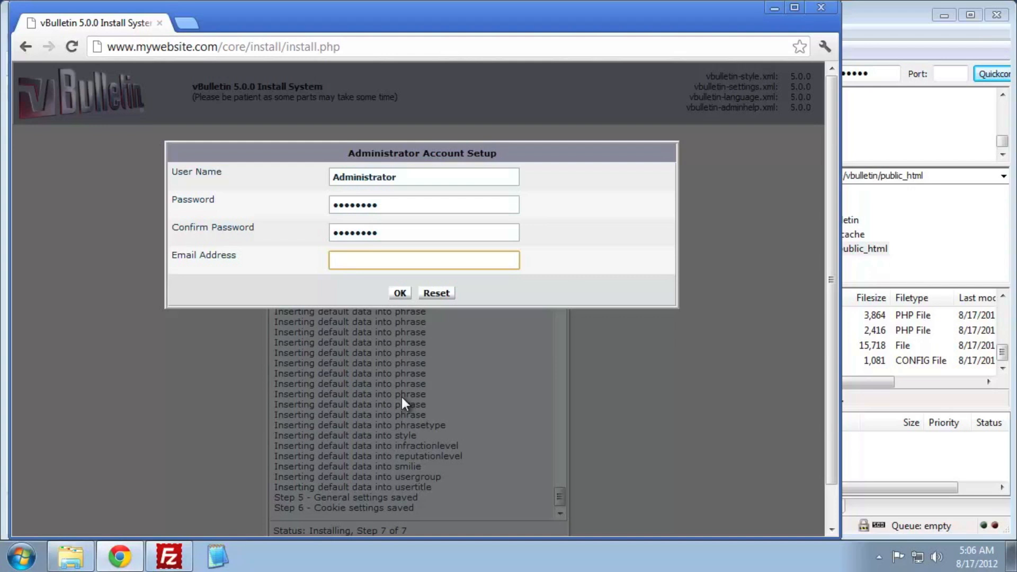
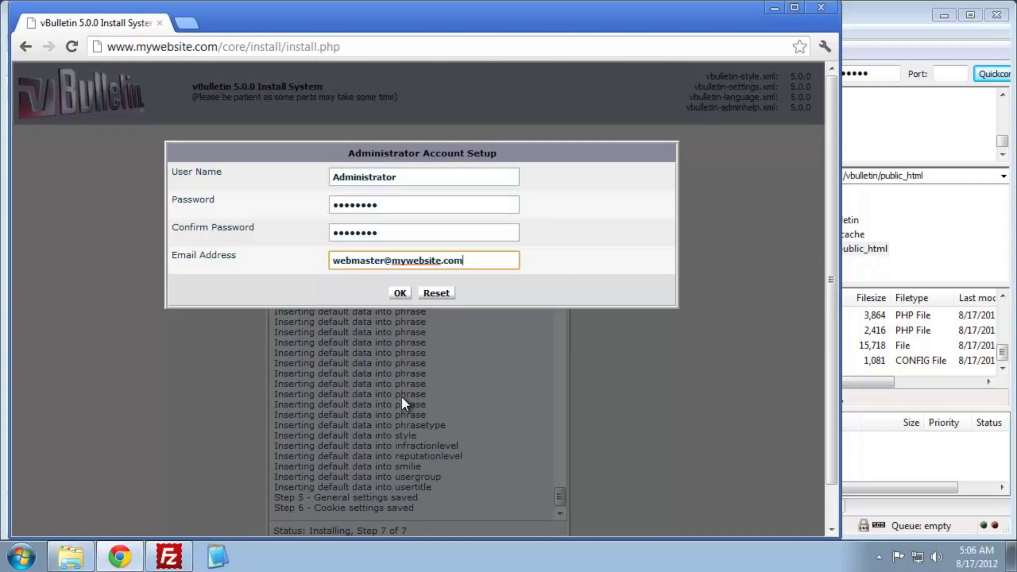
left_click(400, 292)
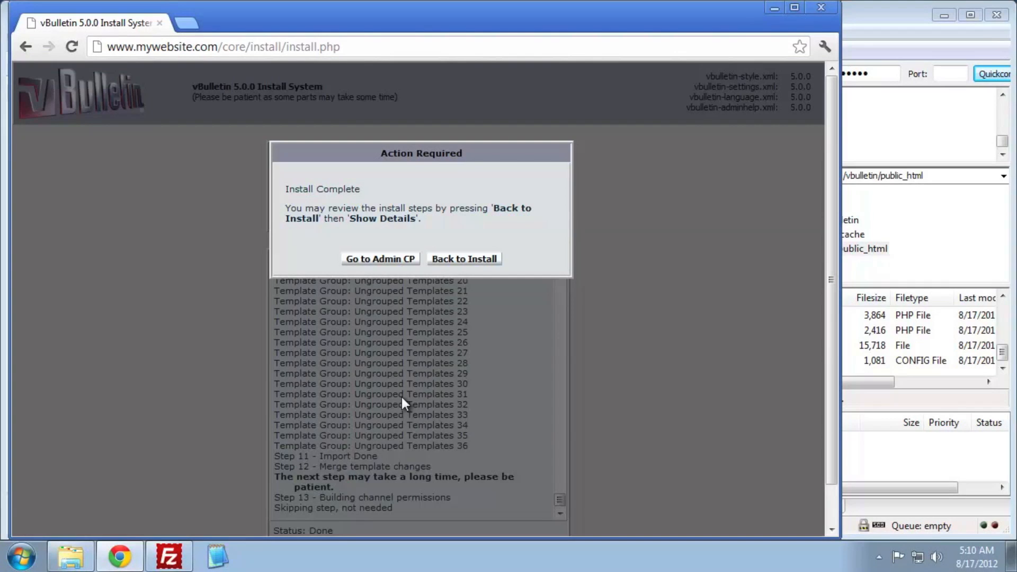
Go to the Admin CP and expand the remote public_html folder in FileZilla
left_click(380, 258)
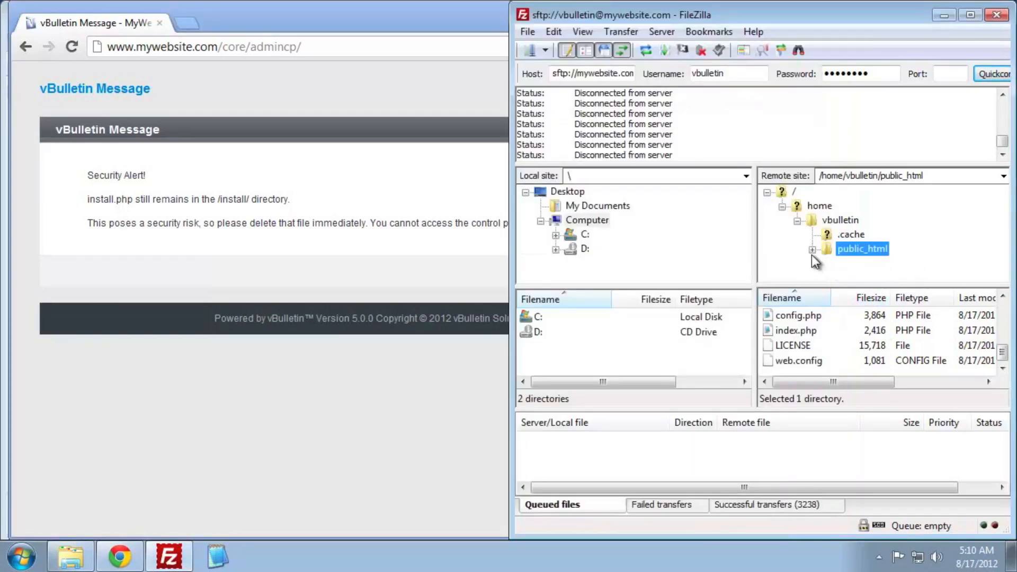
left_click(813, 248)
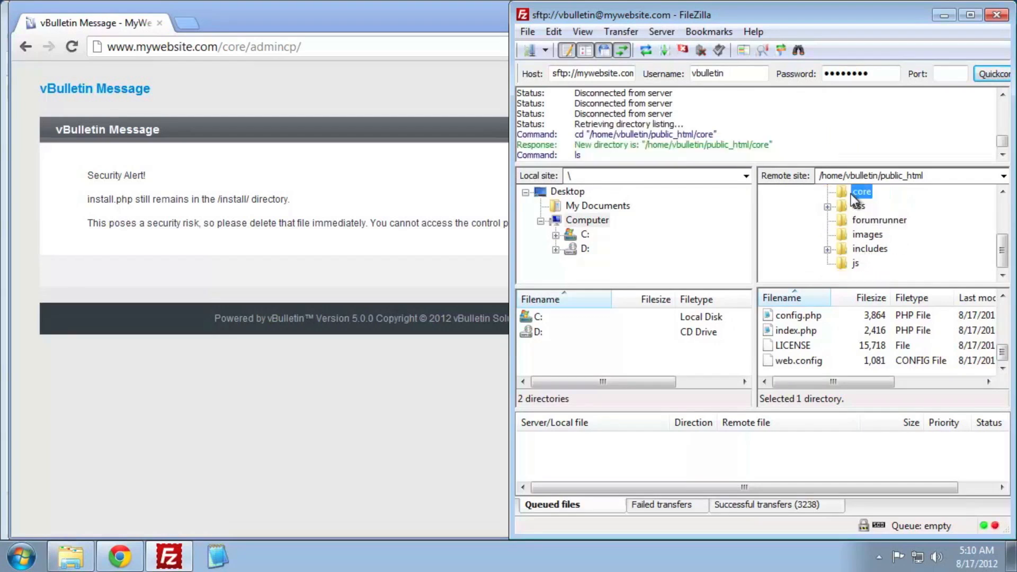
Navigate to core/install on the server and delete install.php
double_click(861, 191)
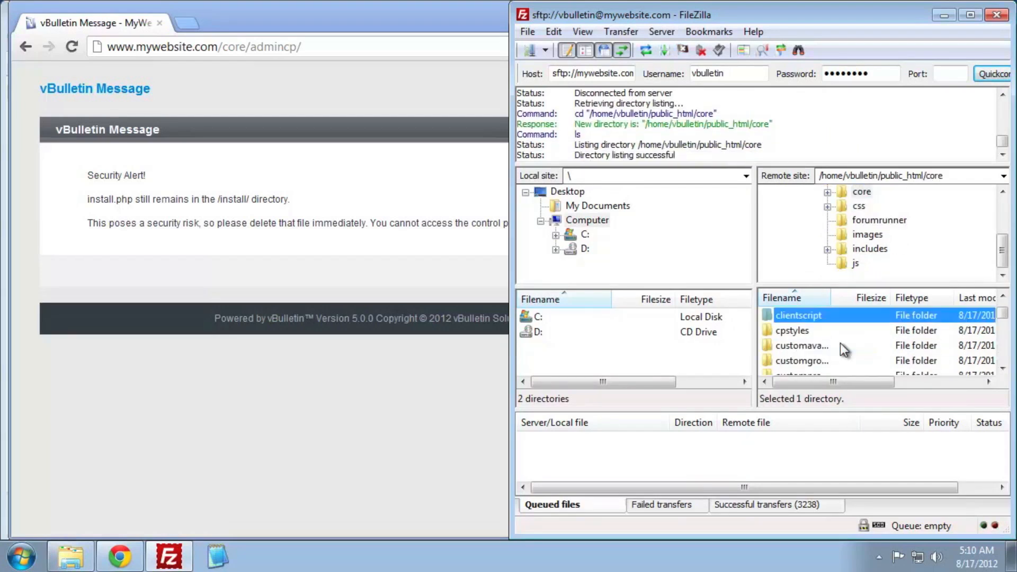
double_click(802, 346)
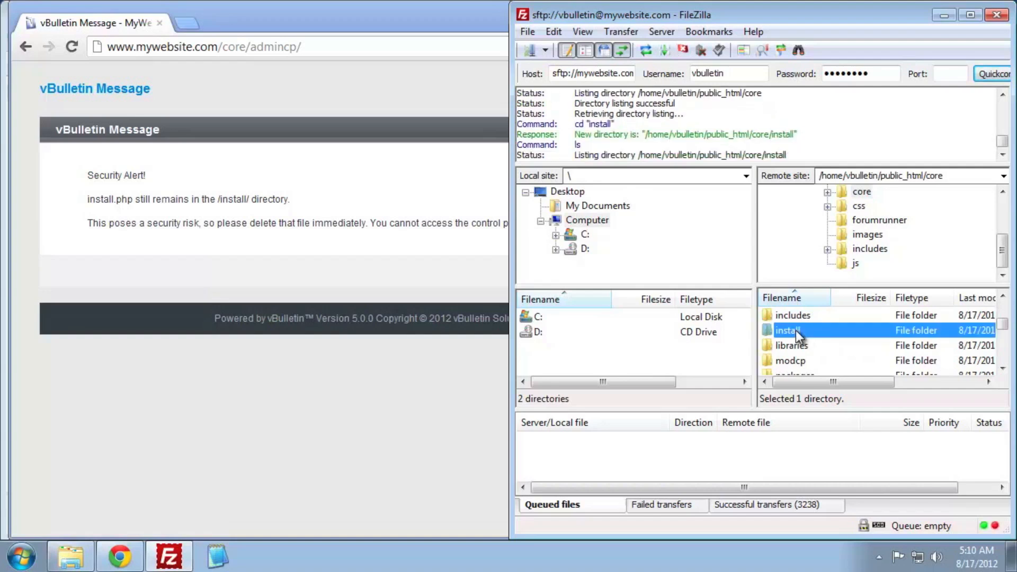
double_click(787, 330)
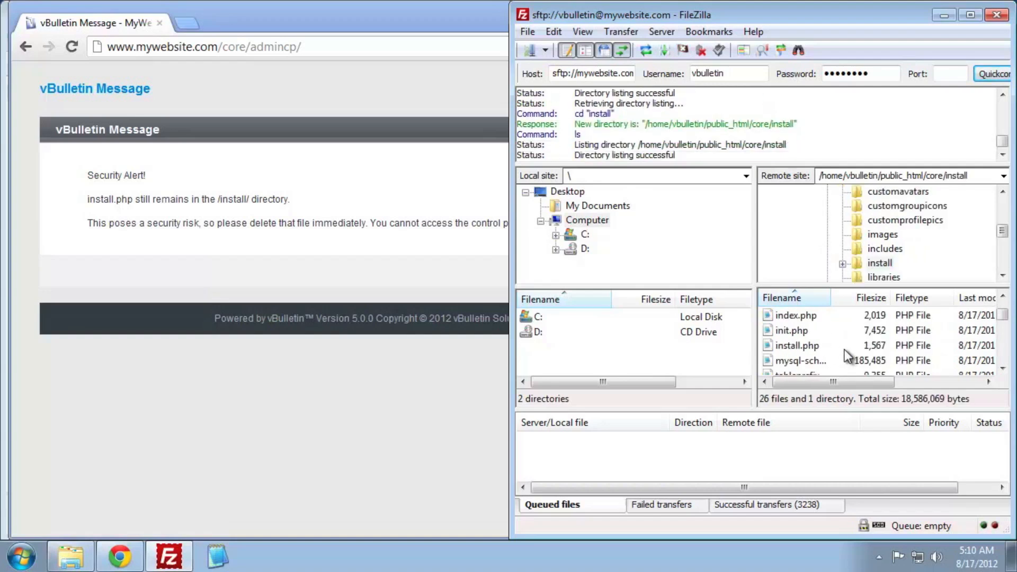
right_click(797, 346)
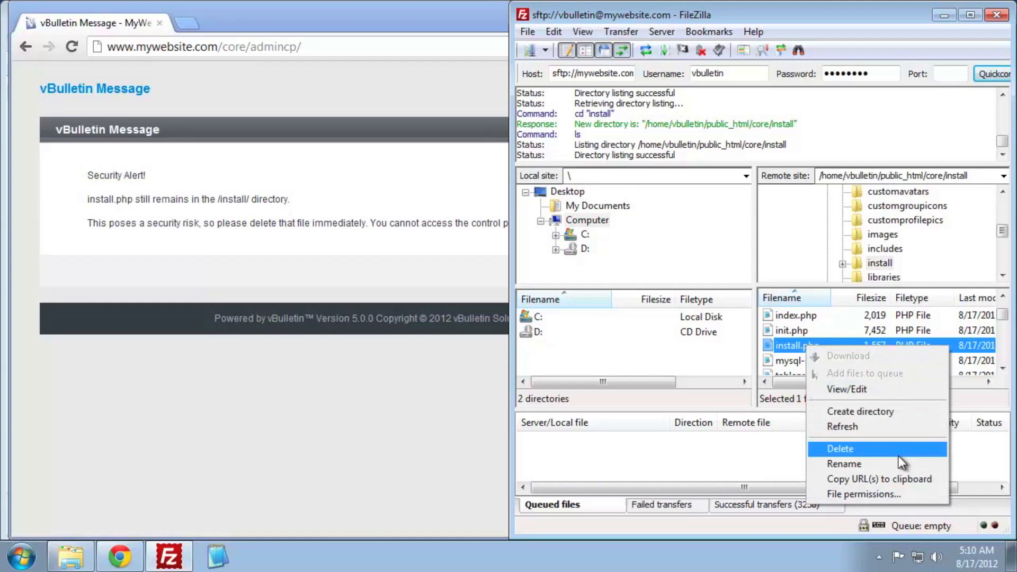
left_click(839, 448)
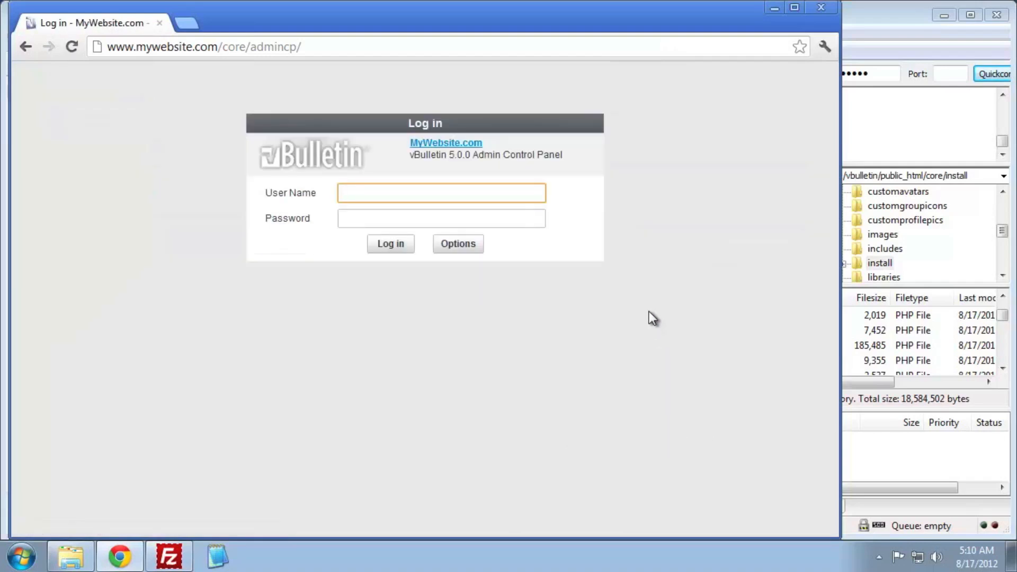
Log in to the Admin CP as Administrator to reach the welcome dashboard
type("Administrator")
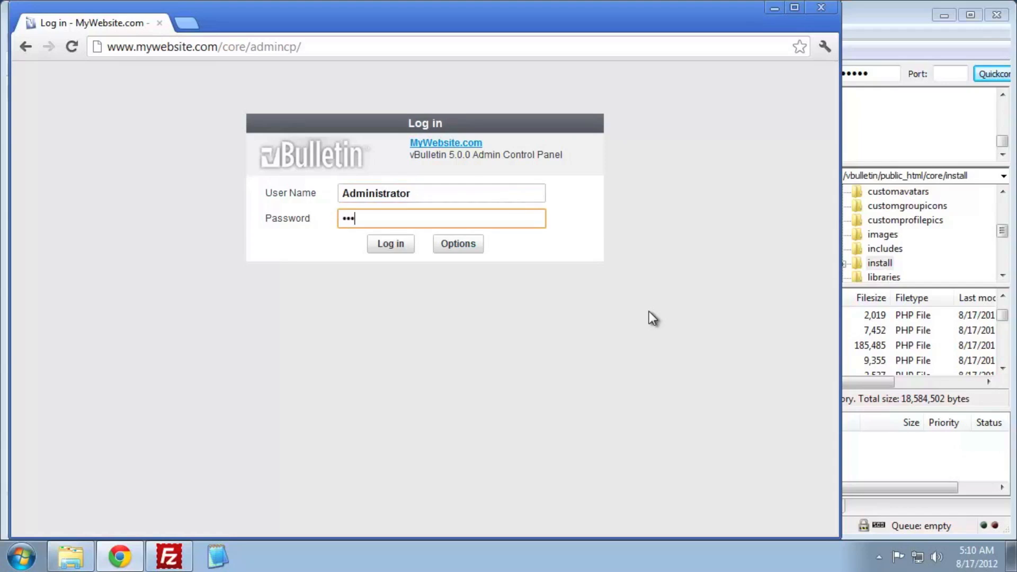
left_click(390, 243)
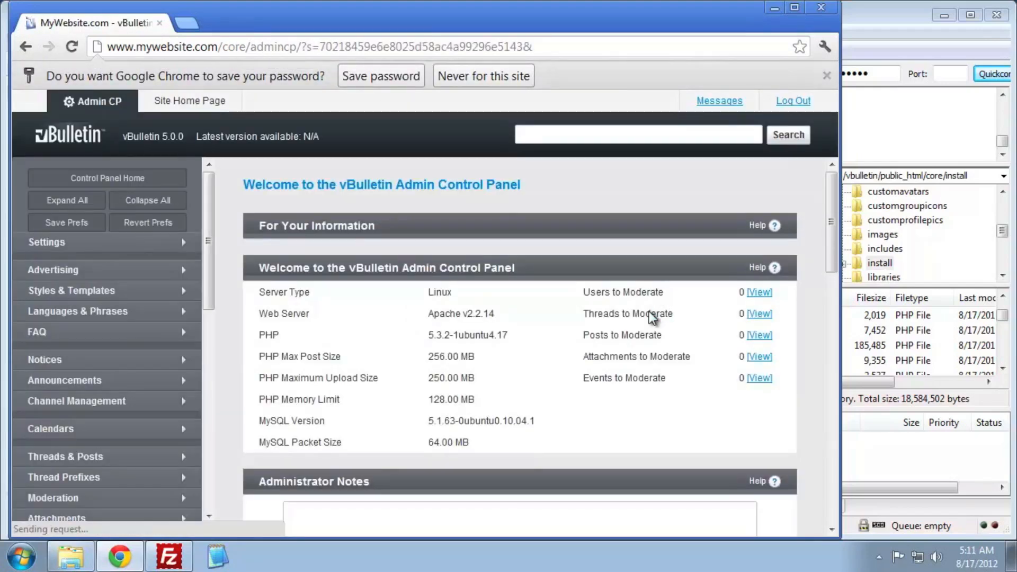